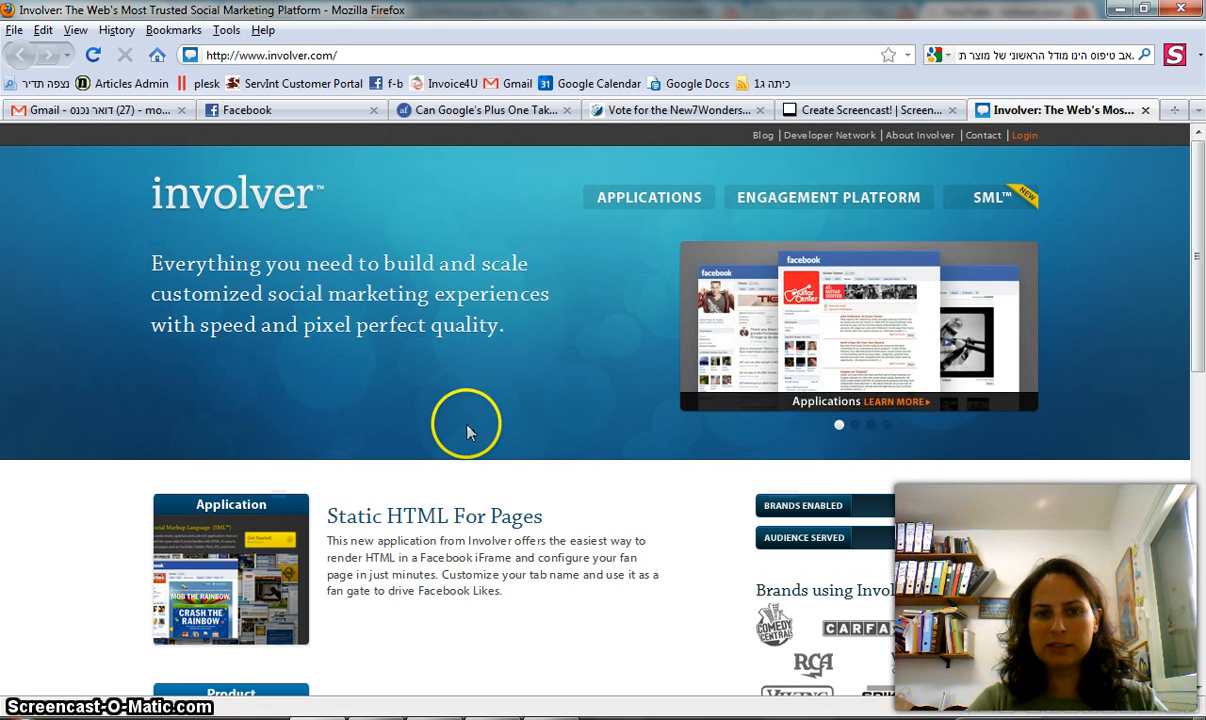
mouse_move(307, 468)
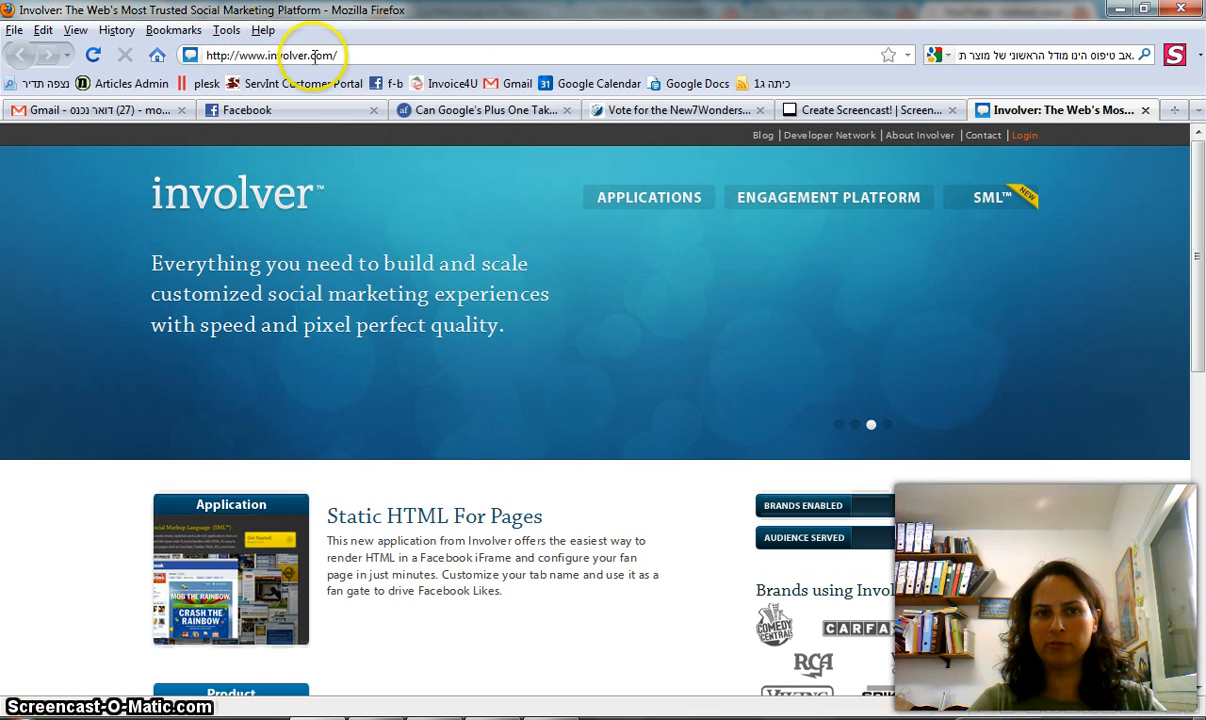
- Scroll around the Involver homepage, then go to its Applications catalogue
scroll(down, 3)
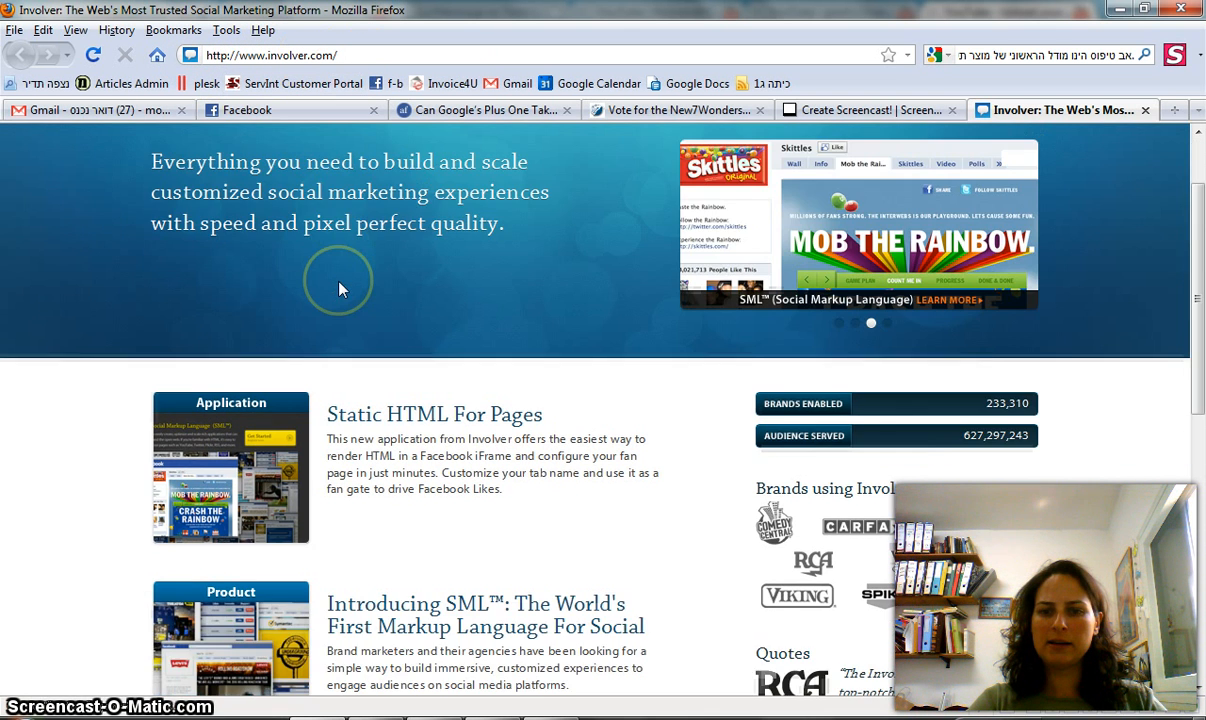
scroll(up, 3)
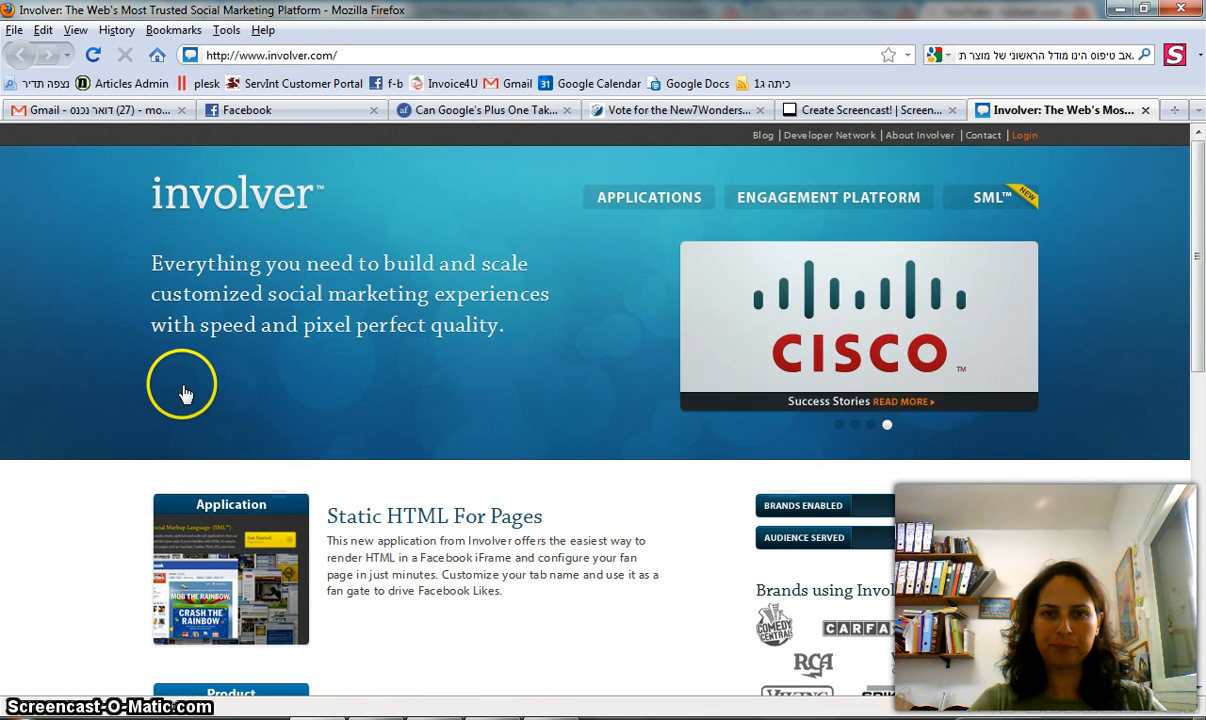
mouse_move(648, 197)
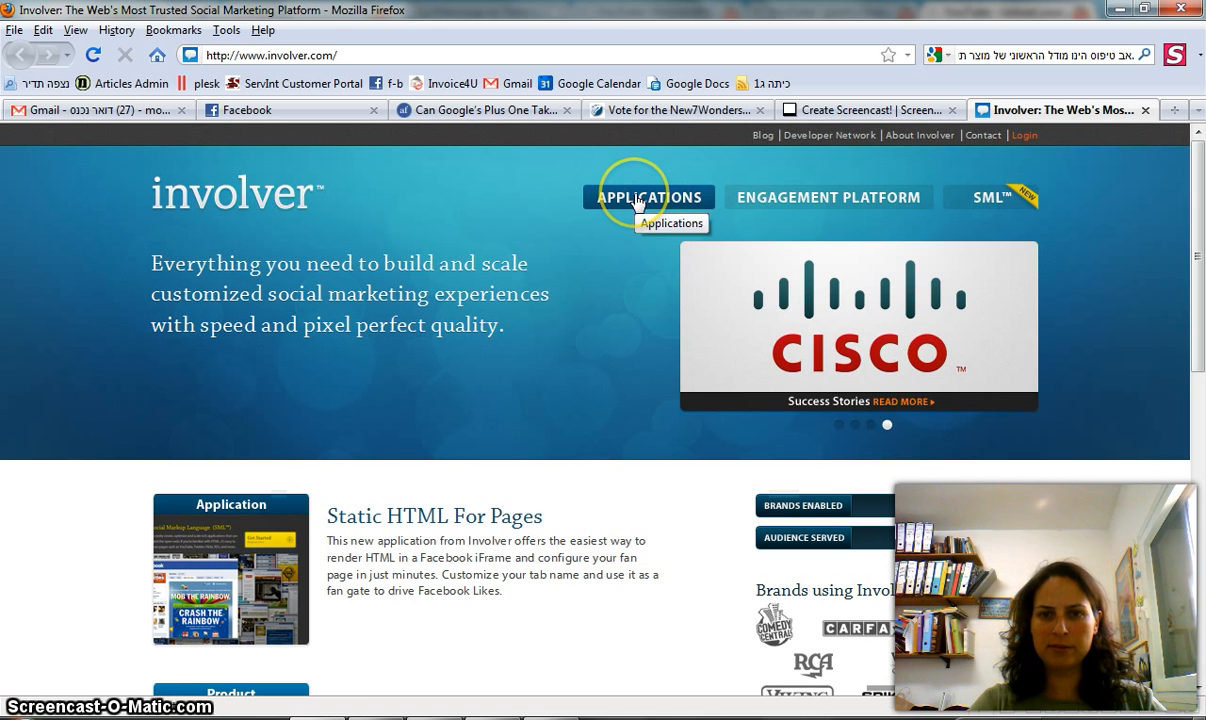
click(648, 197)
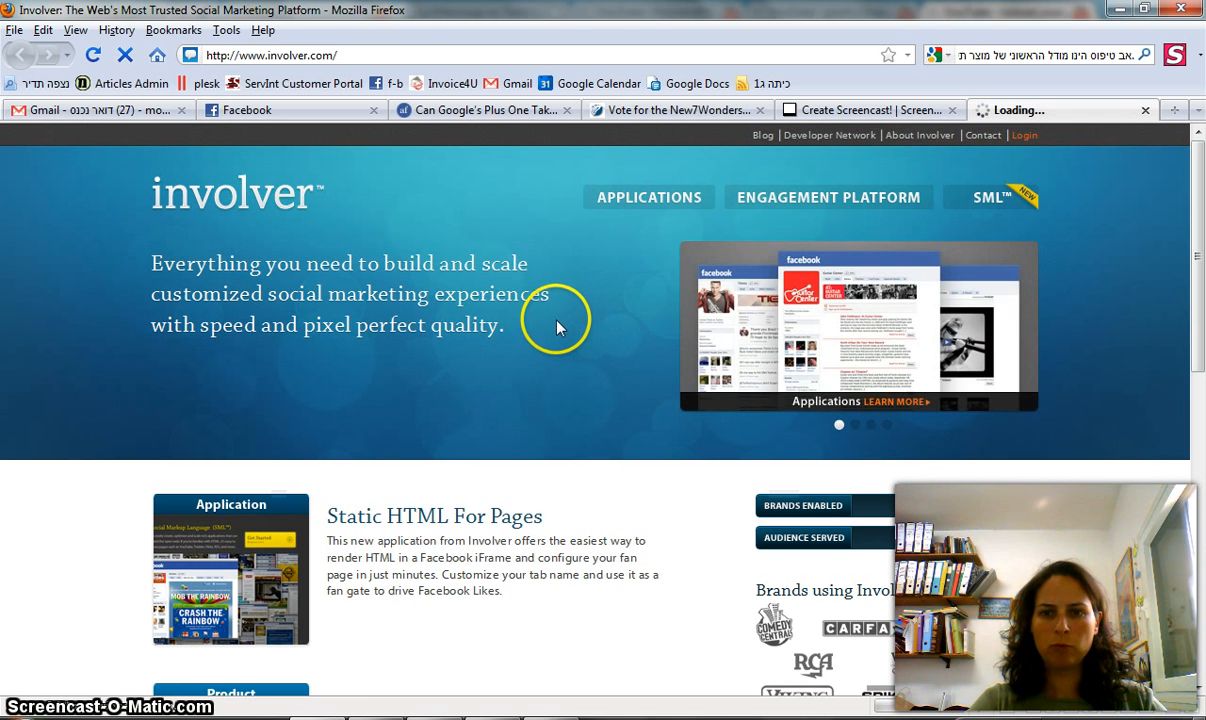
- Find the YouTube Channel app in the catalogue and start installing it
click(648, 197)
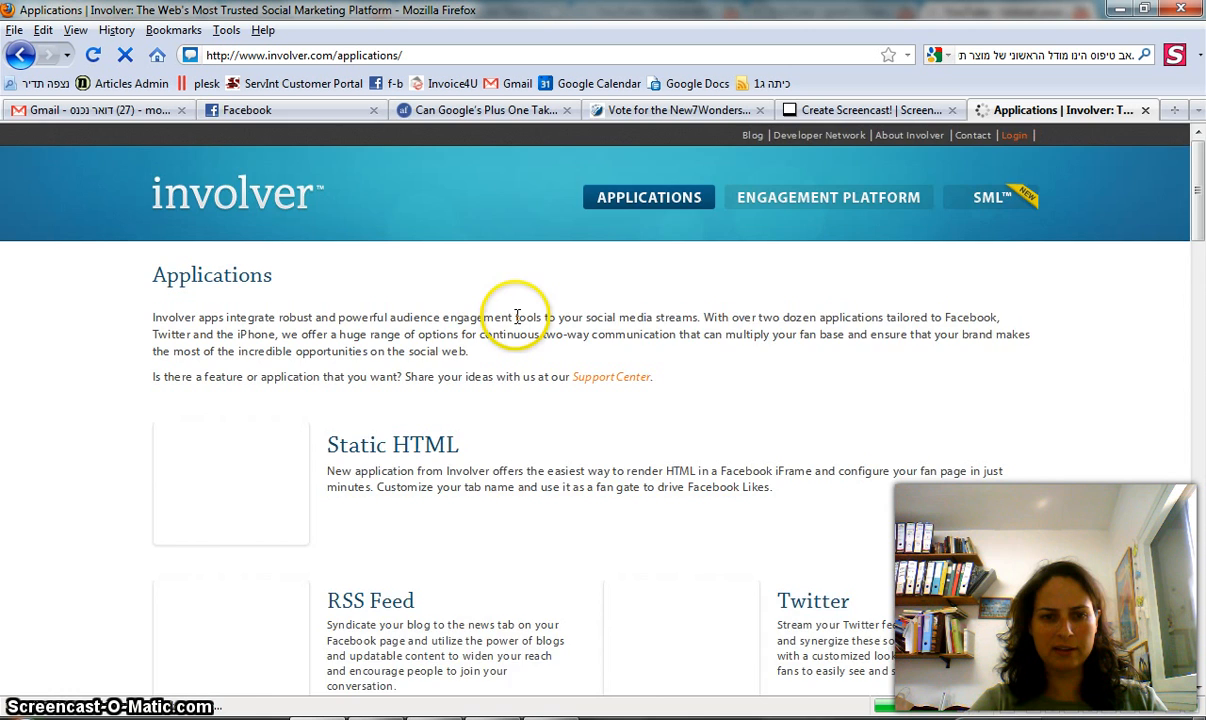
scroll(down, 3)
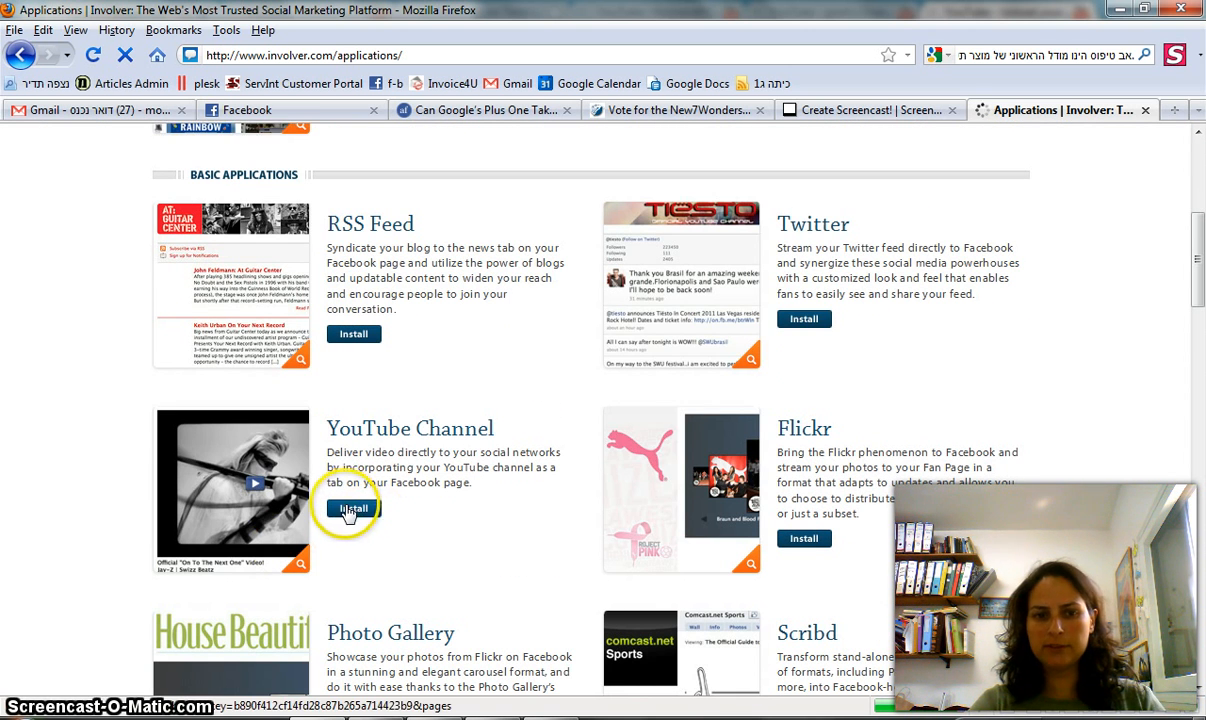
click(353, 508)
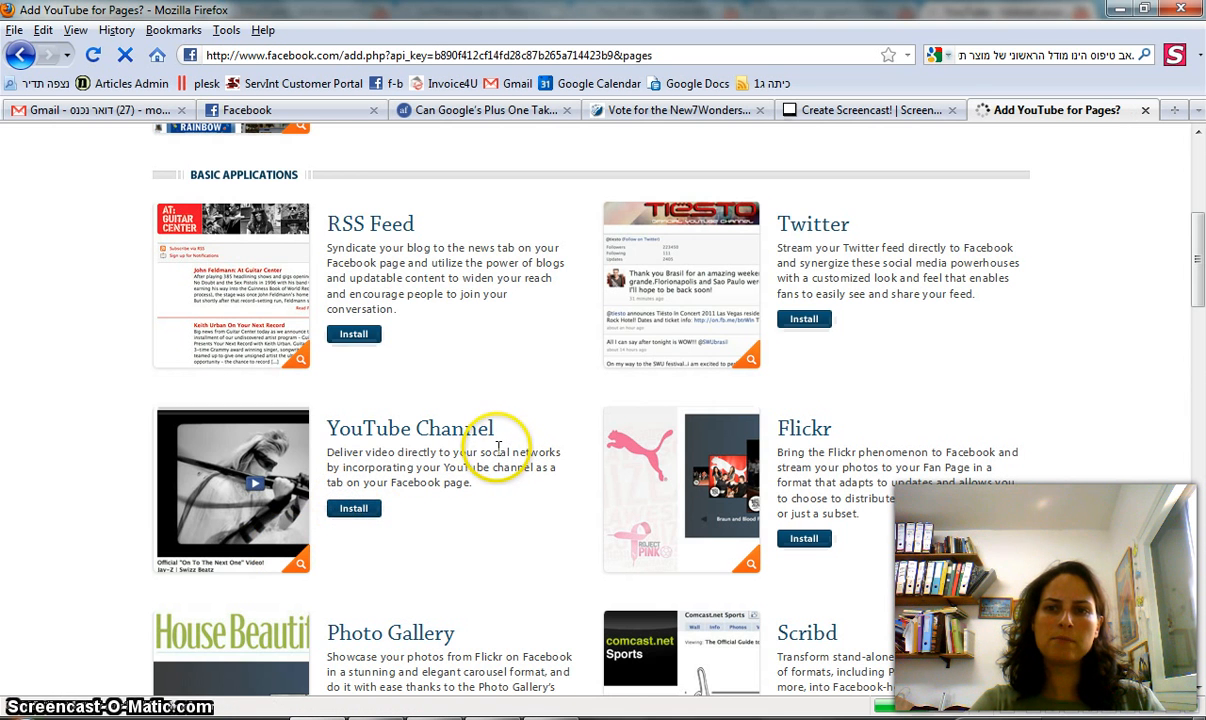
- Choose the Hebrew-named page from the dropdown and add YouTube for Pages to it
click(353, 508)
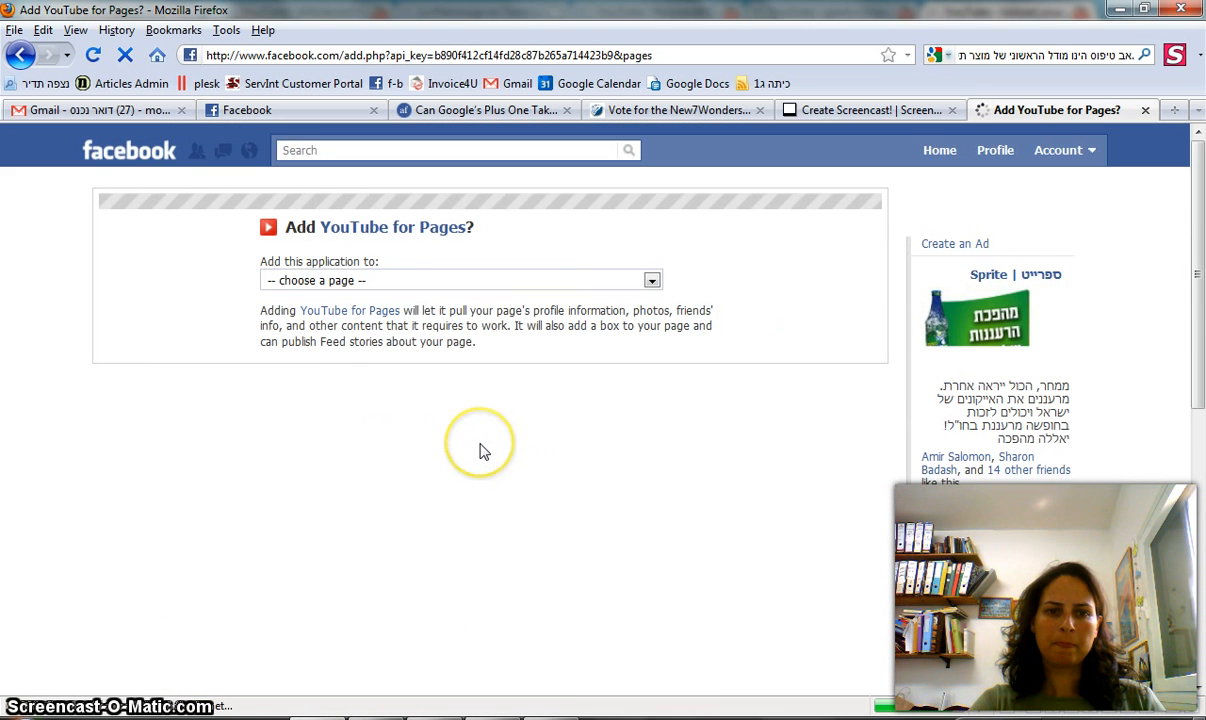
click(651, 280)
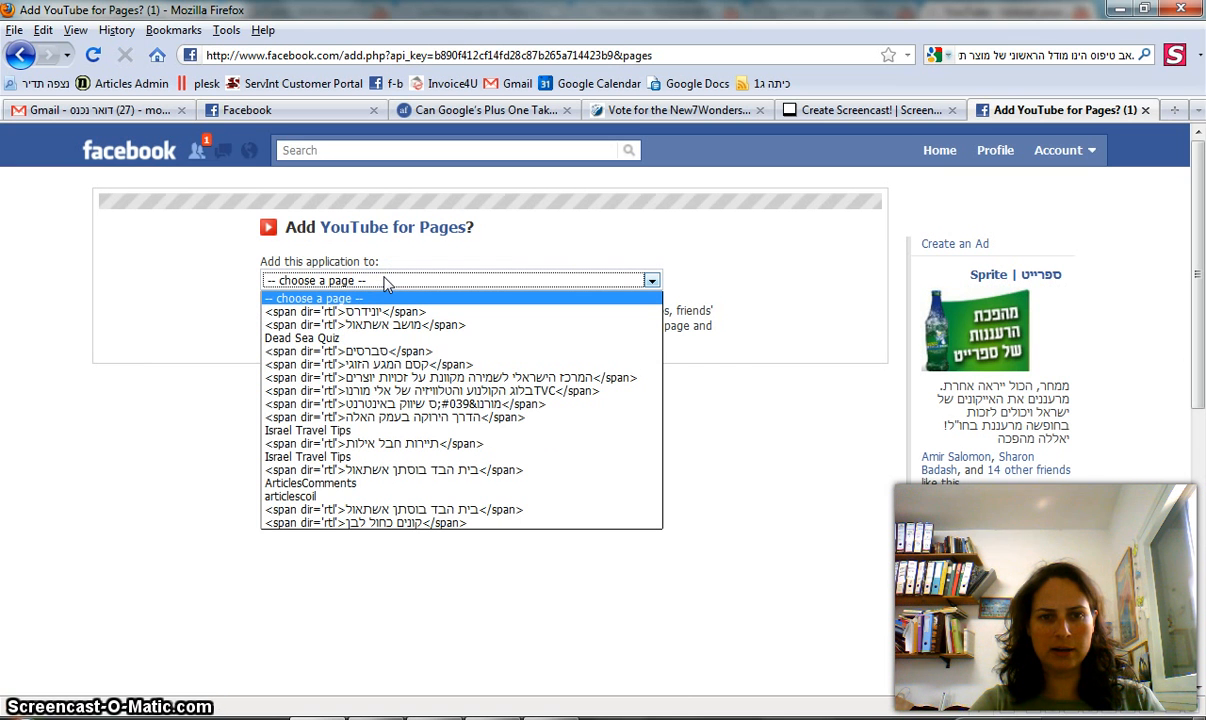
mouse_move(378, 324)
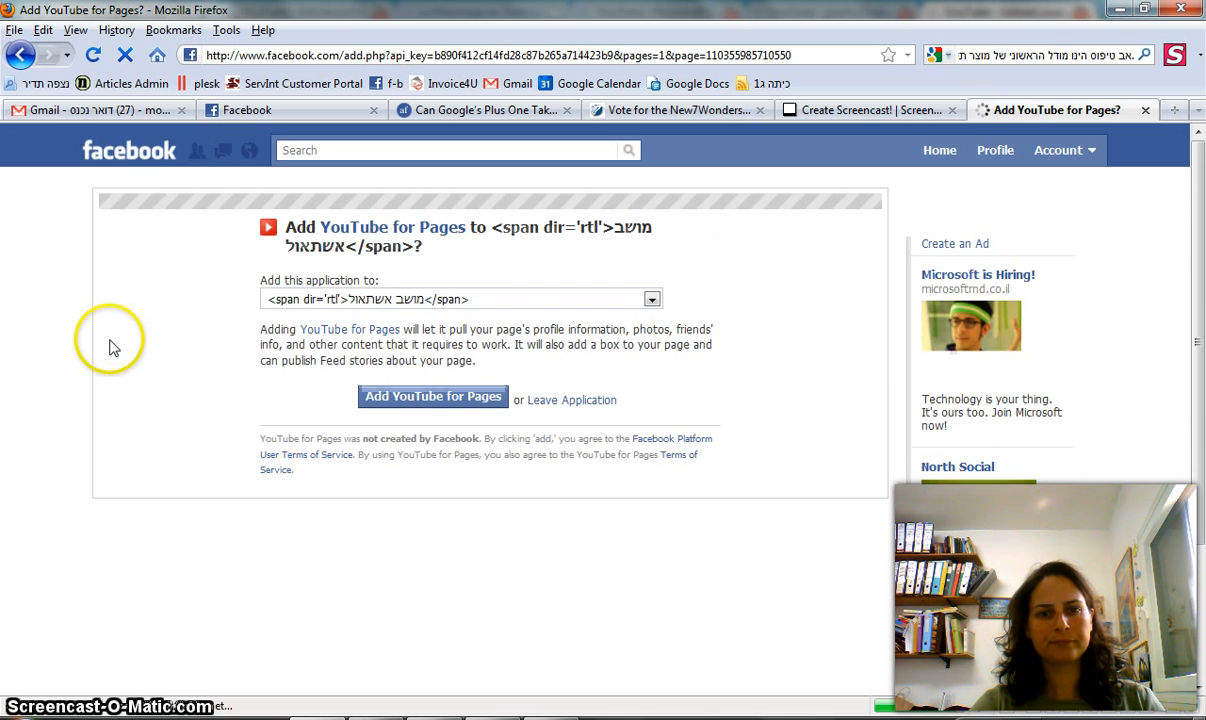
click(432, 396)
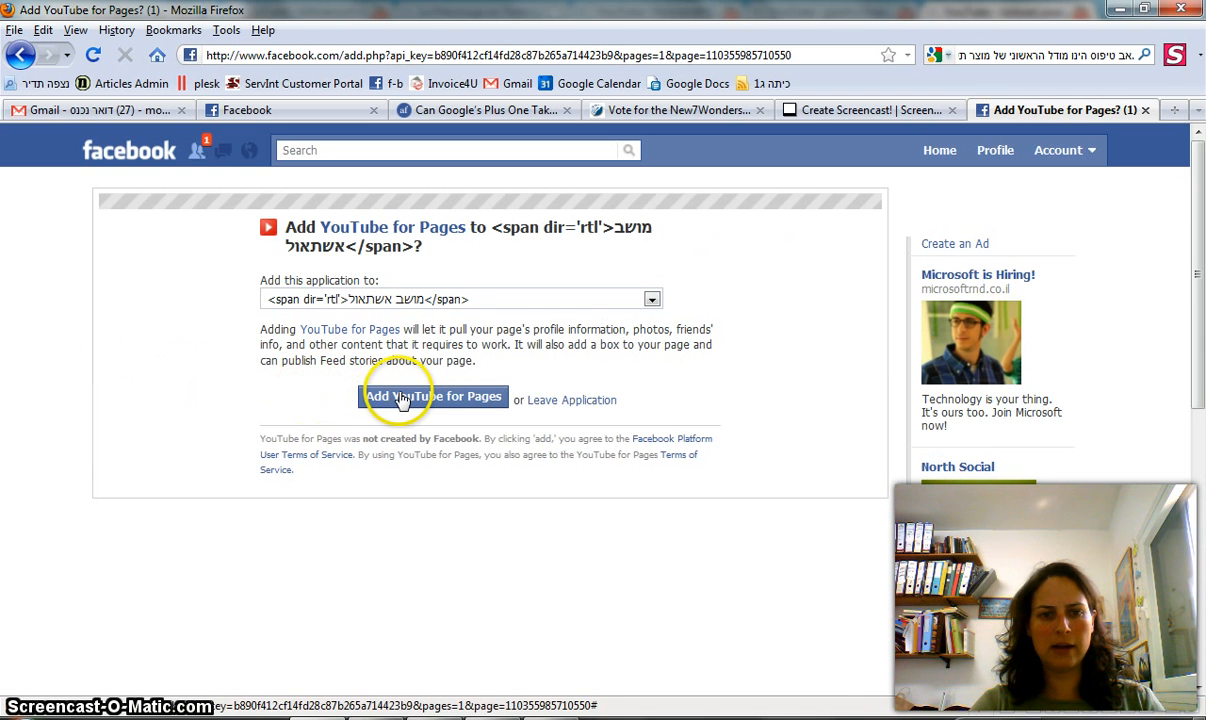
click(432, 396)
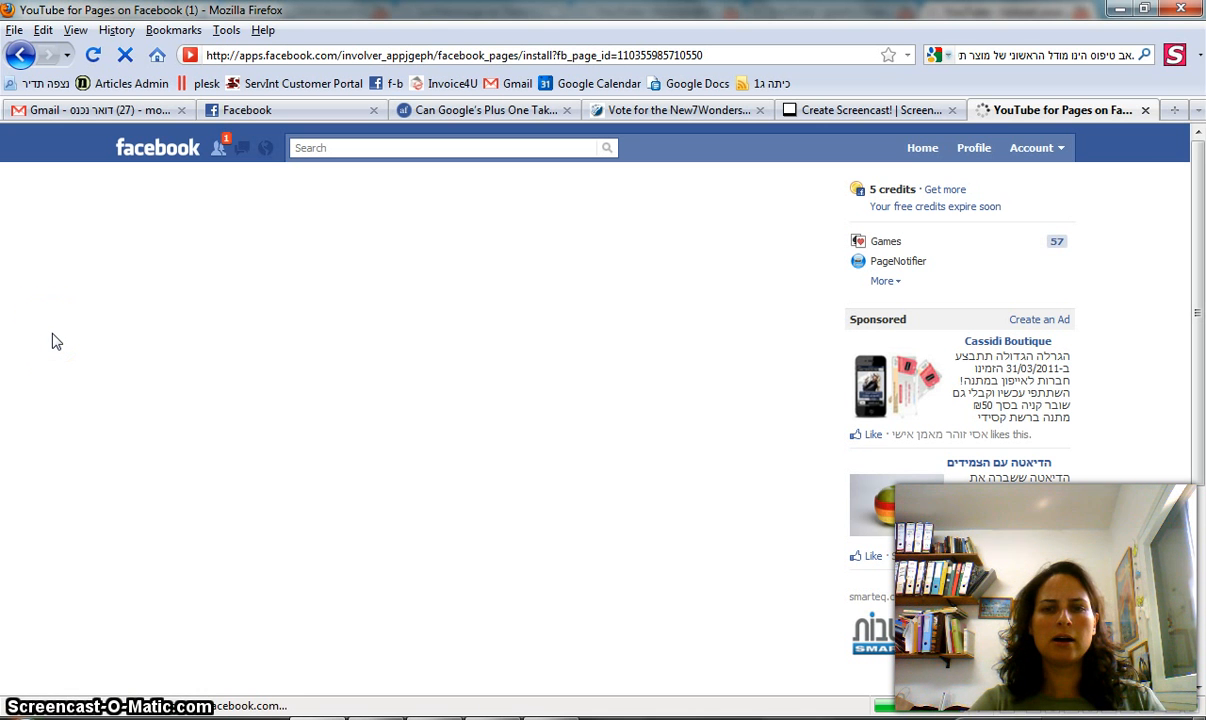
mouse_move(1176, 110)
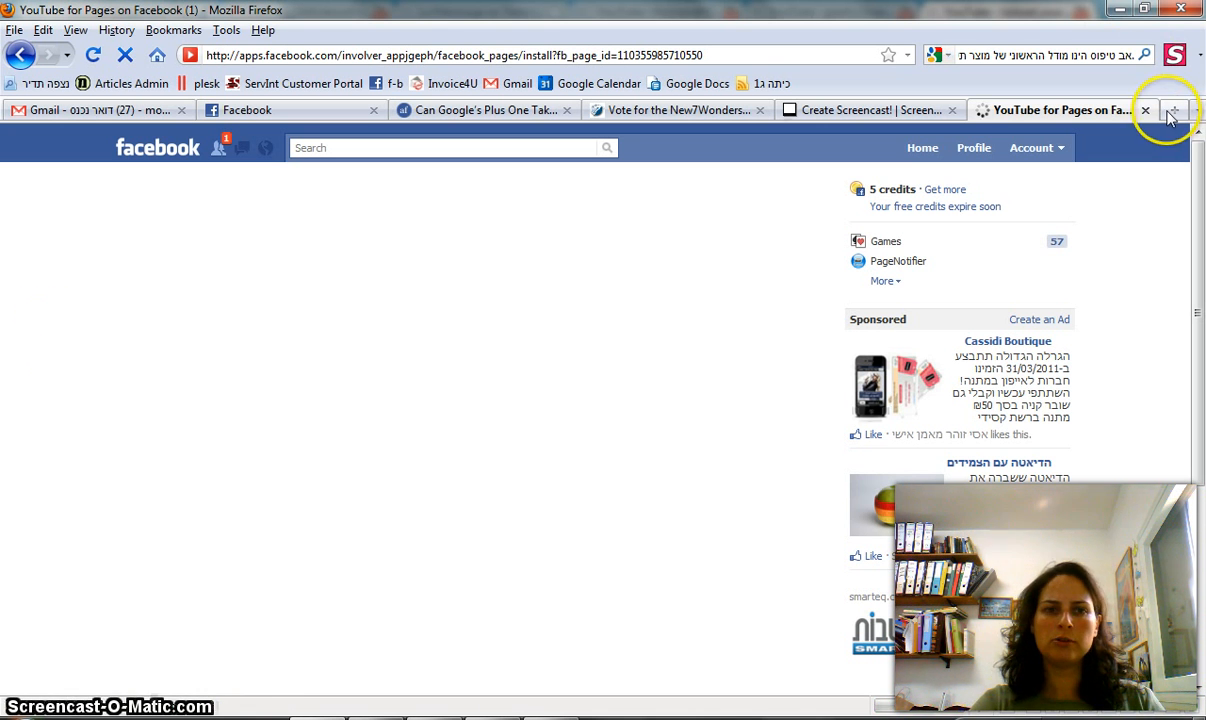
- Try loading the youtube.com/user/ channel address for 'gardenco'
text(youtube.com/user/Articlescoil)
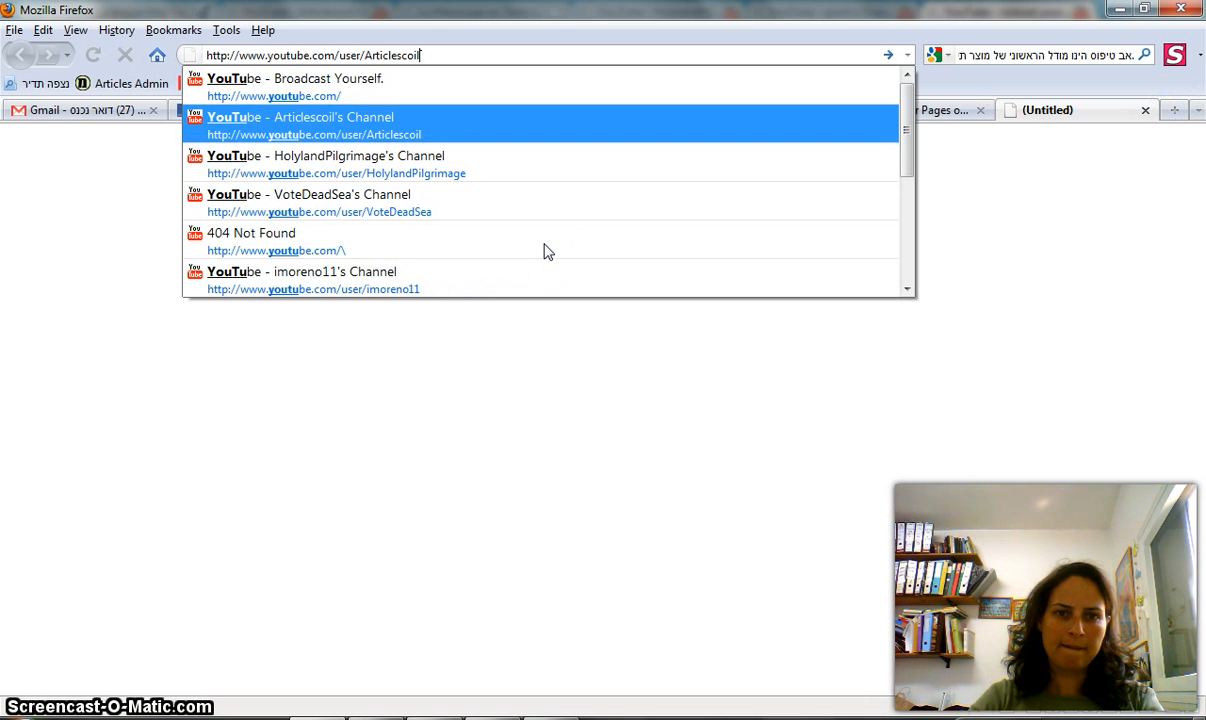
key(Backspace)
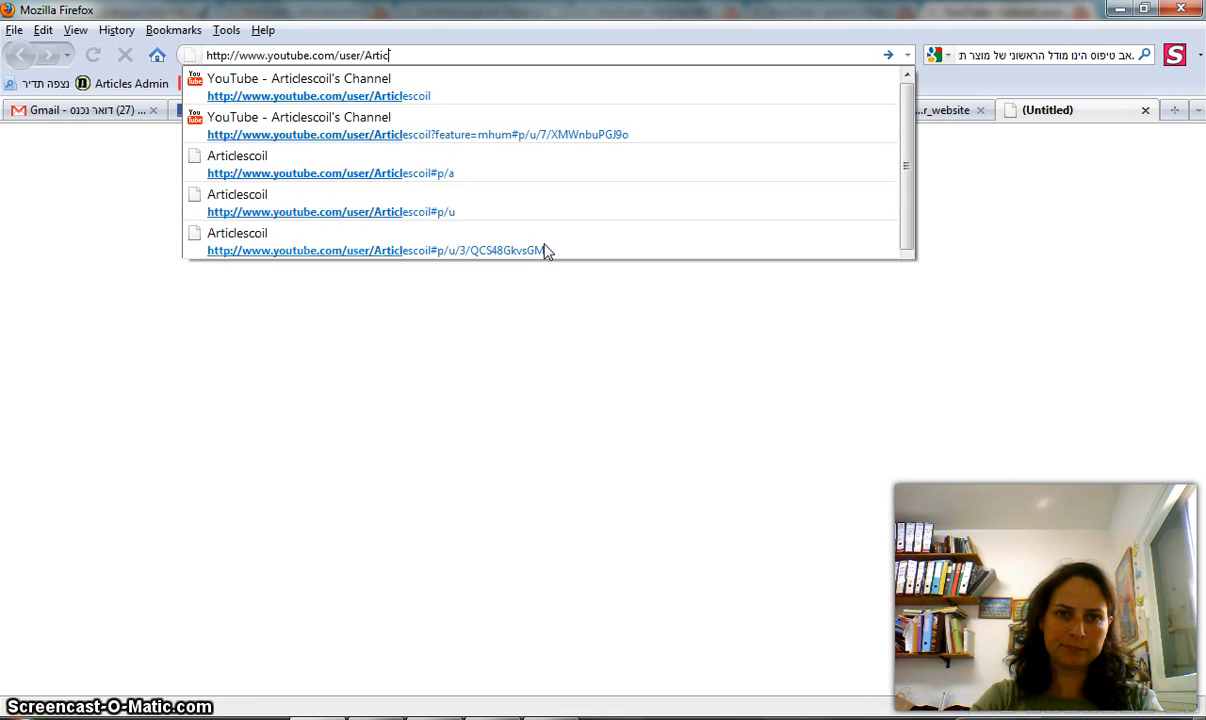
text(e)
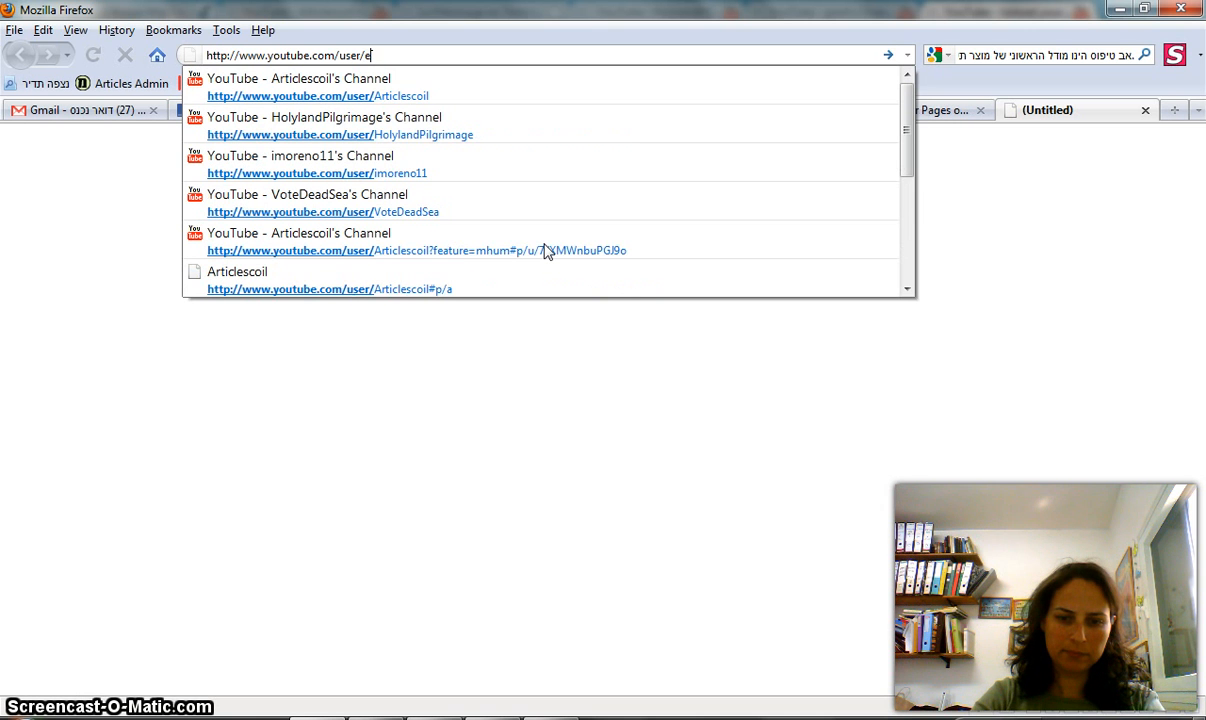
text(gardenco)
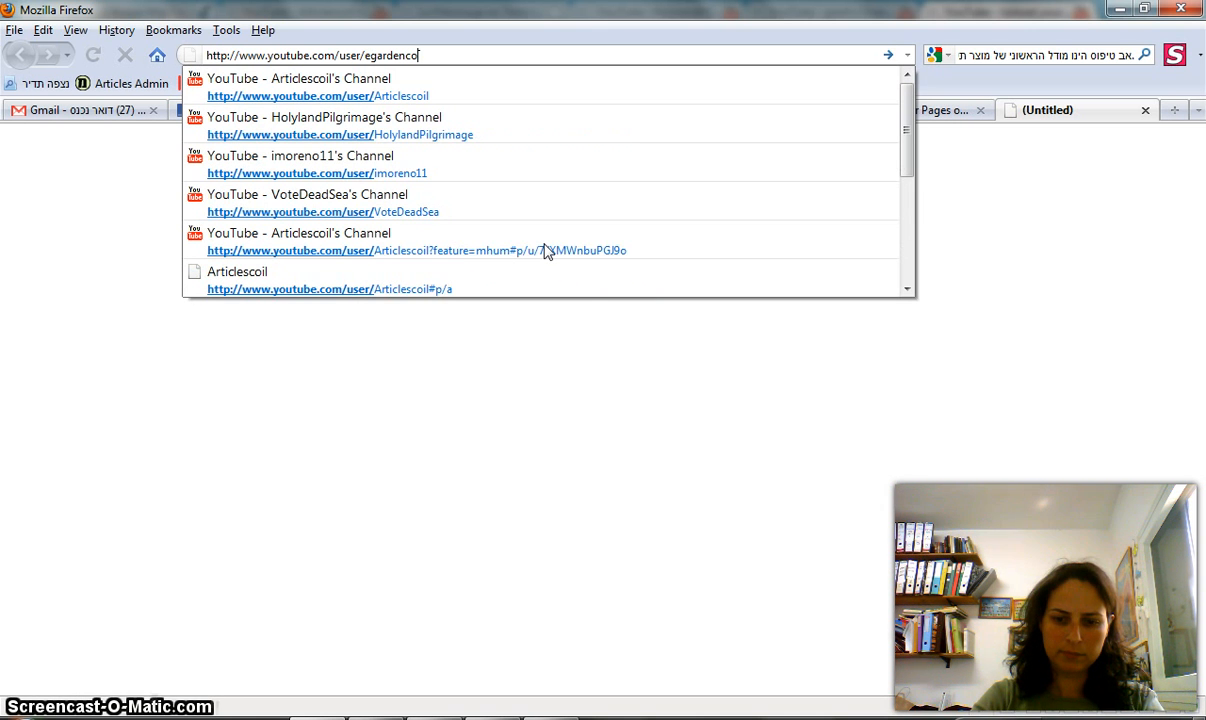
key(Return)
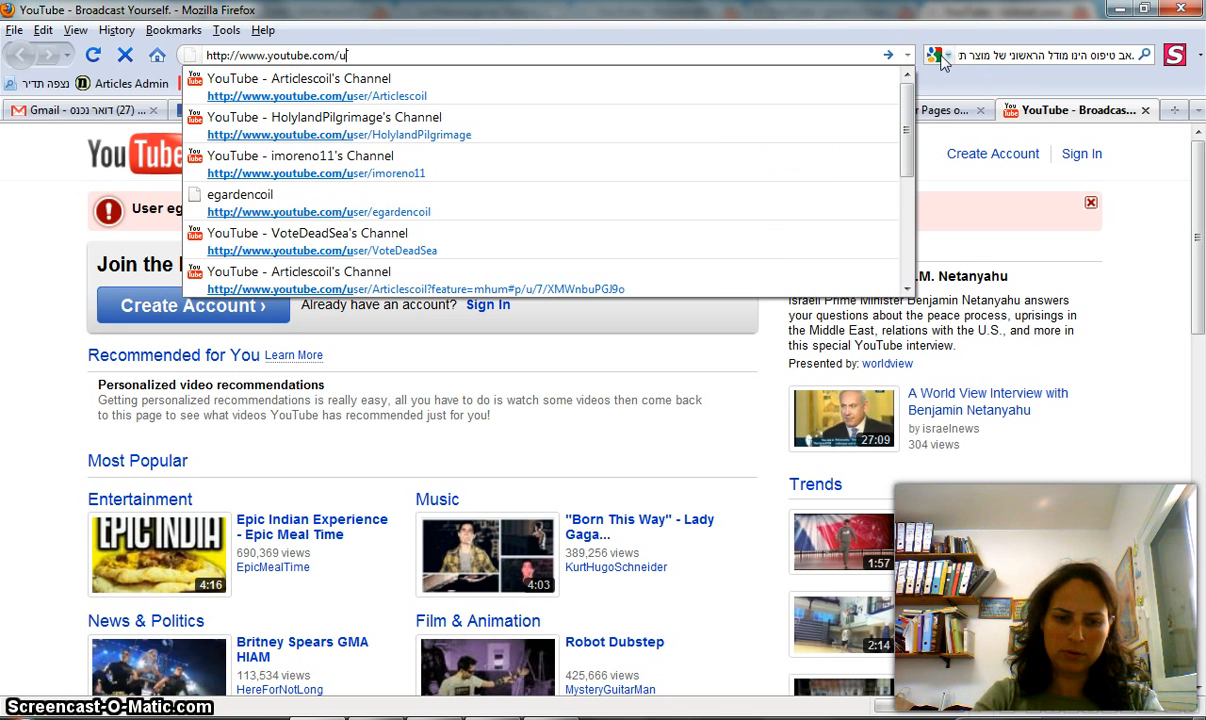
- Change the address to the 'Art' user's channel and select its channel name
text(ser)
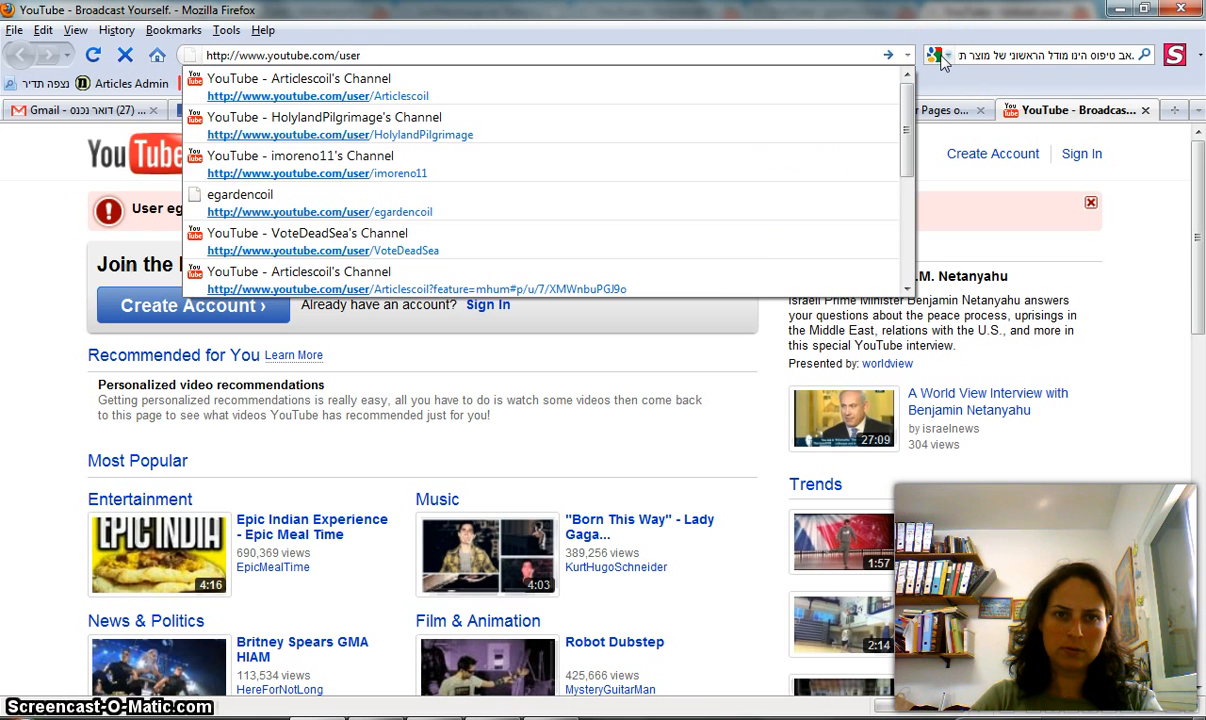
text(/Art)
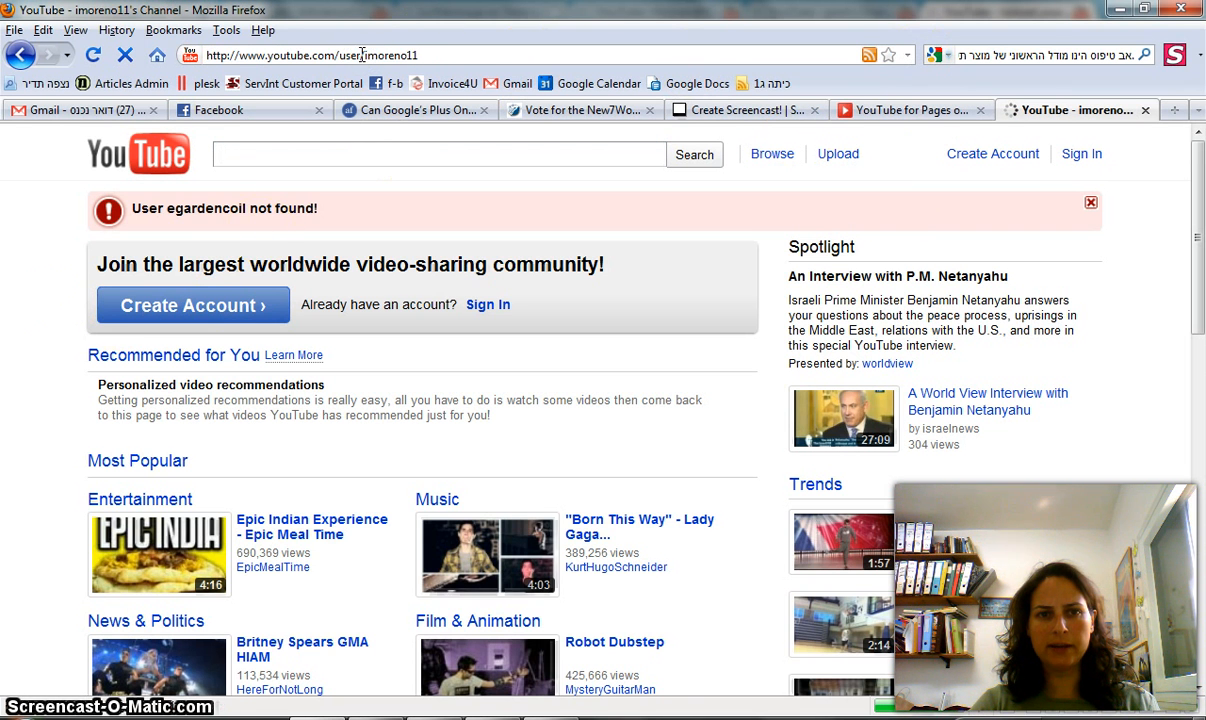
key(Return)
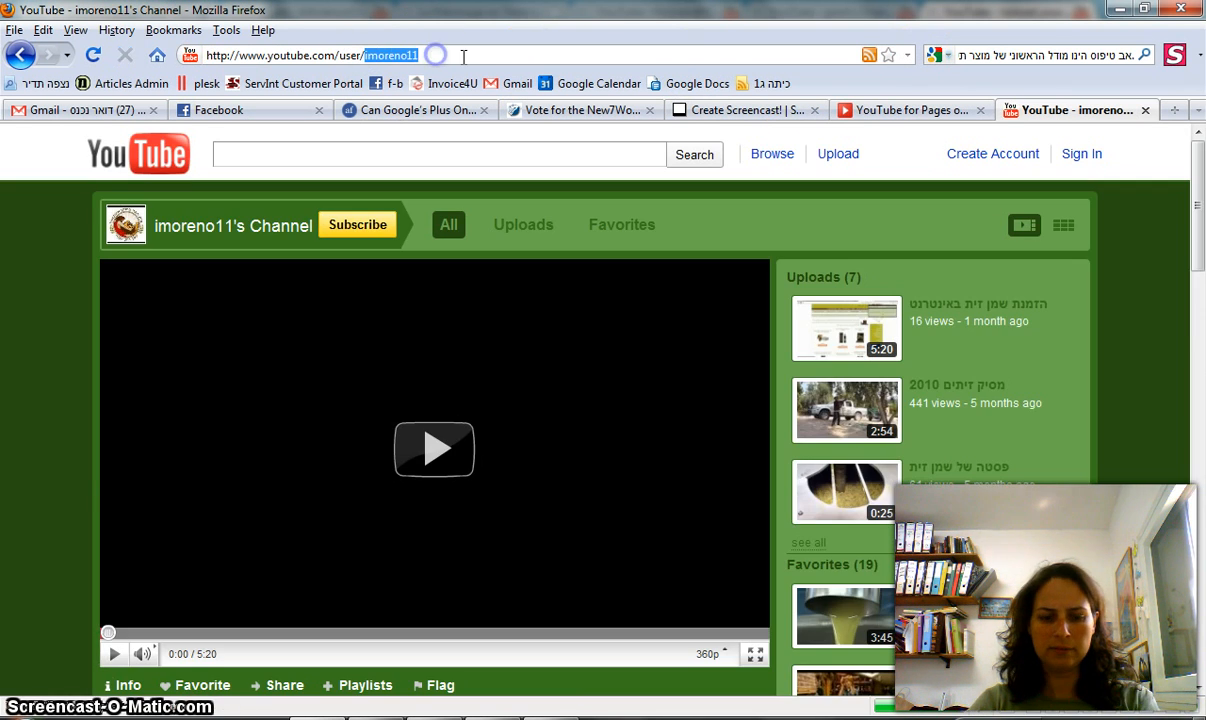
click(1050, 110)
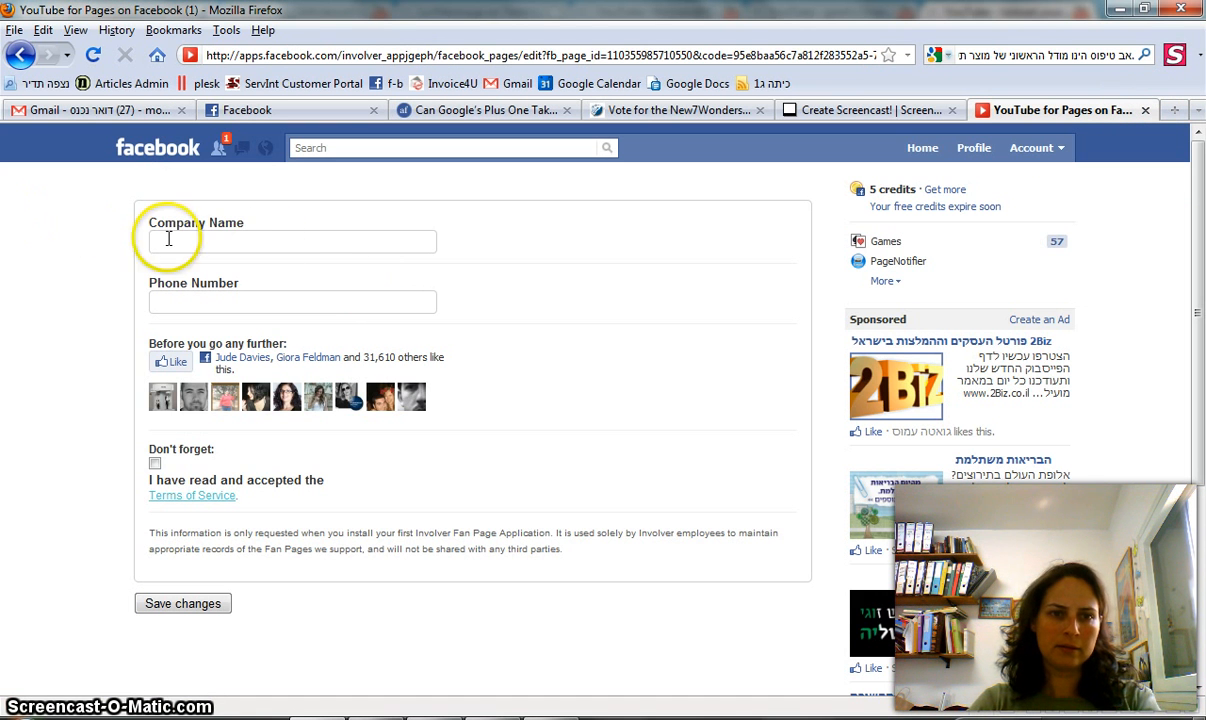
- Complete the company name and phone, accept the Terms of Service, and save
text(egarden)
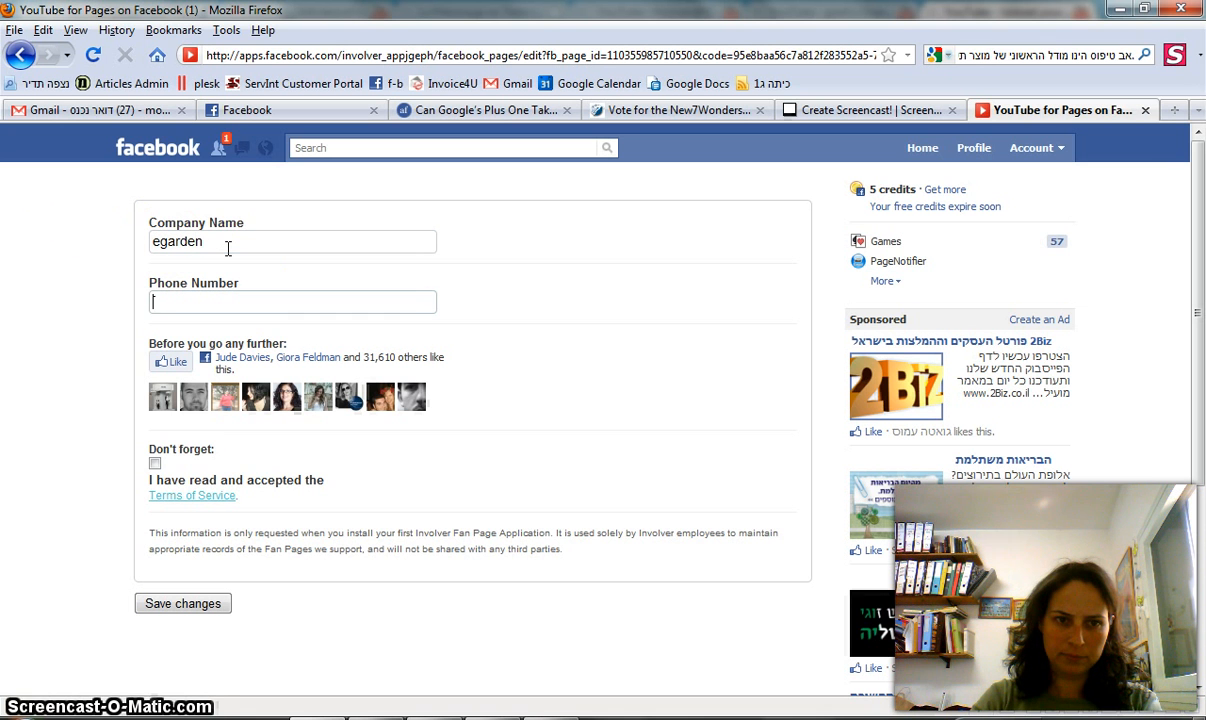
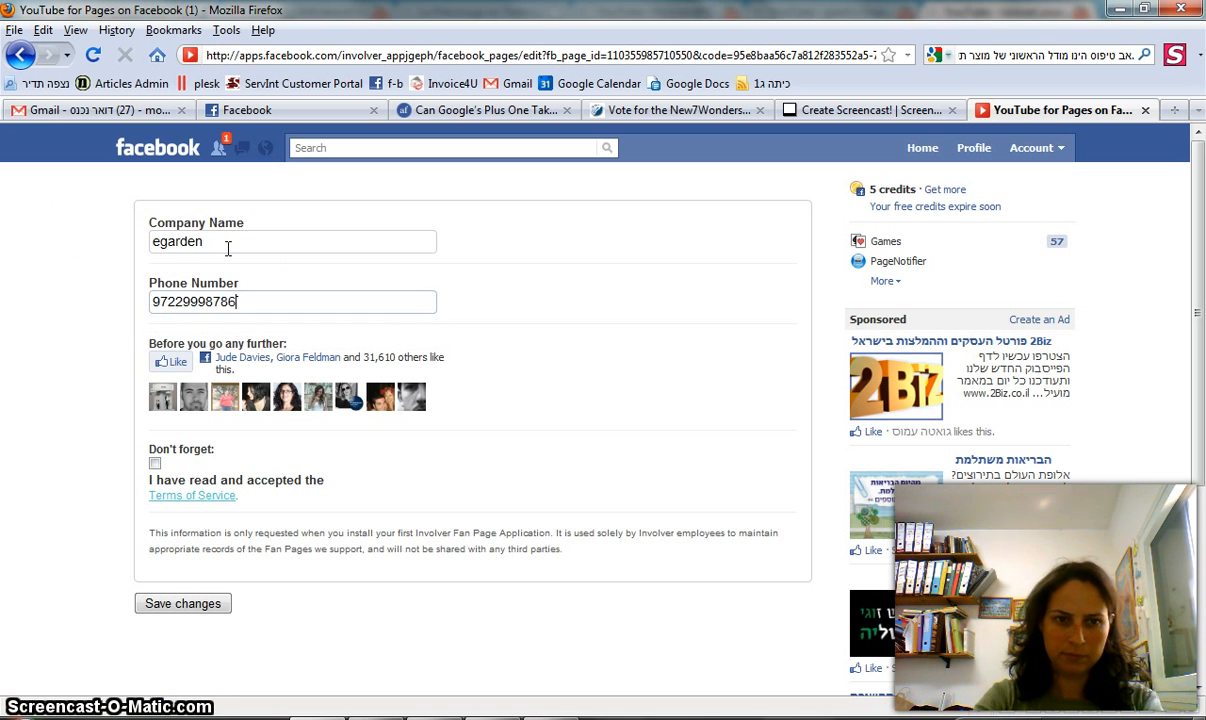
click(154, 463)
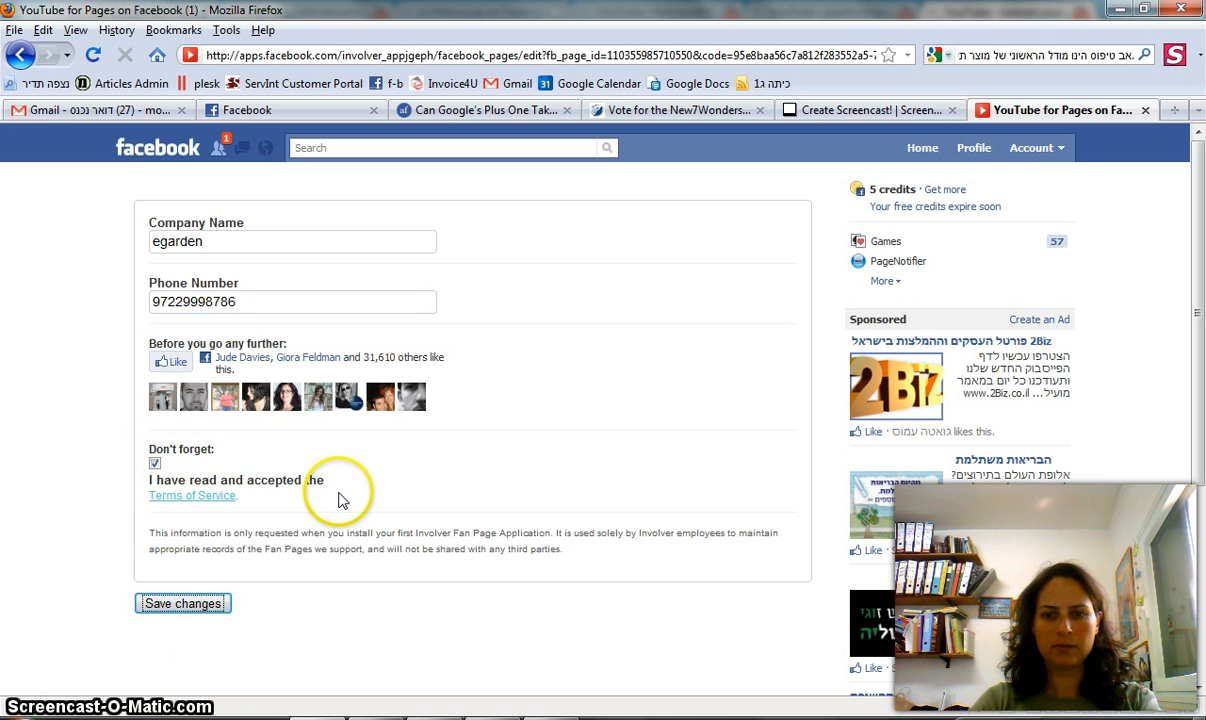
click(182, 603)
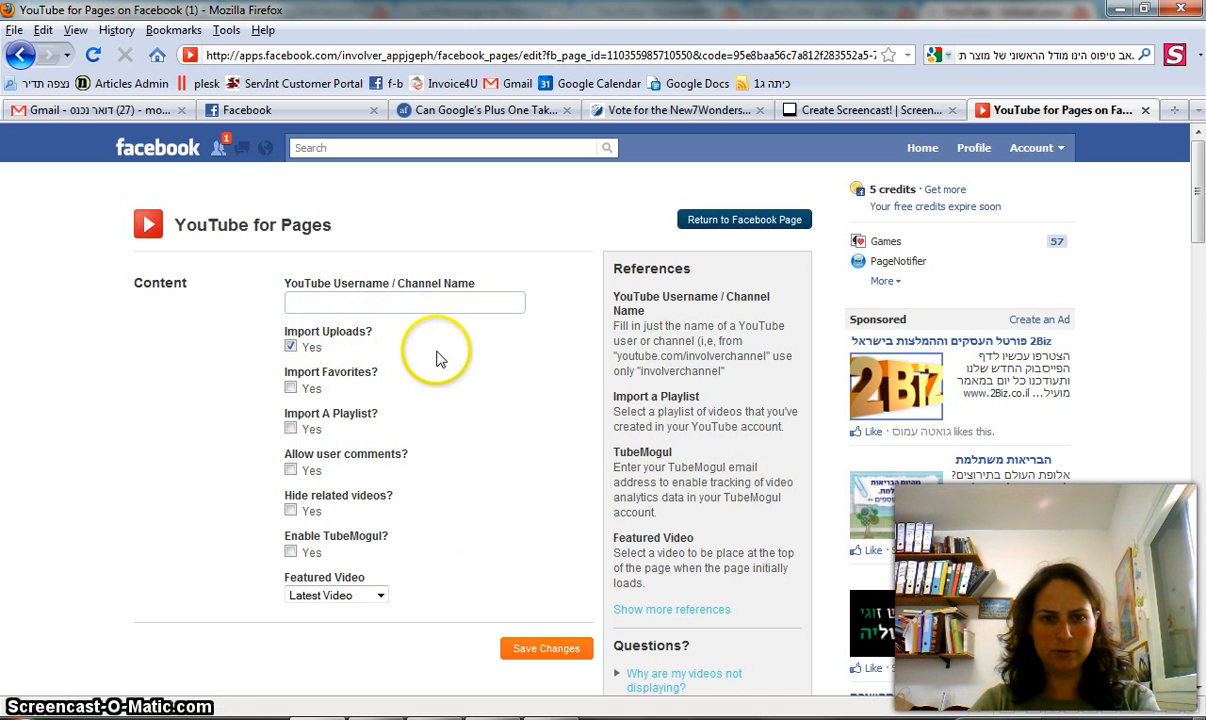
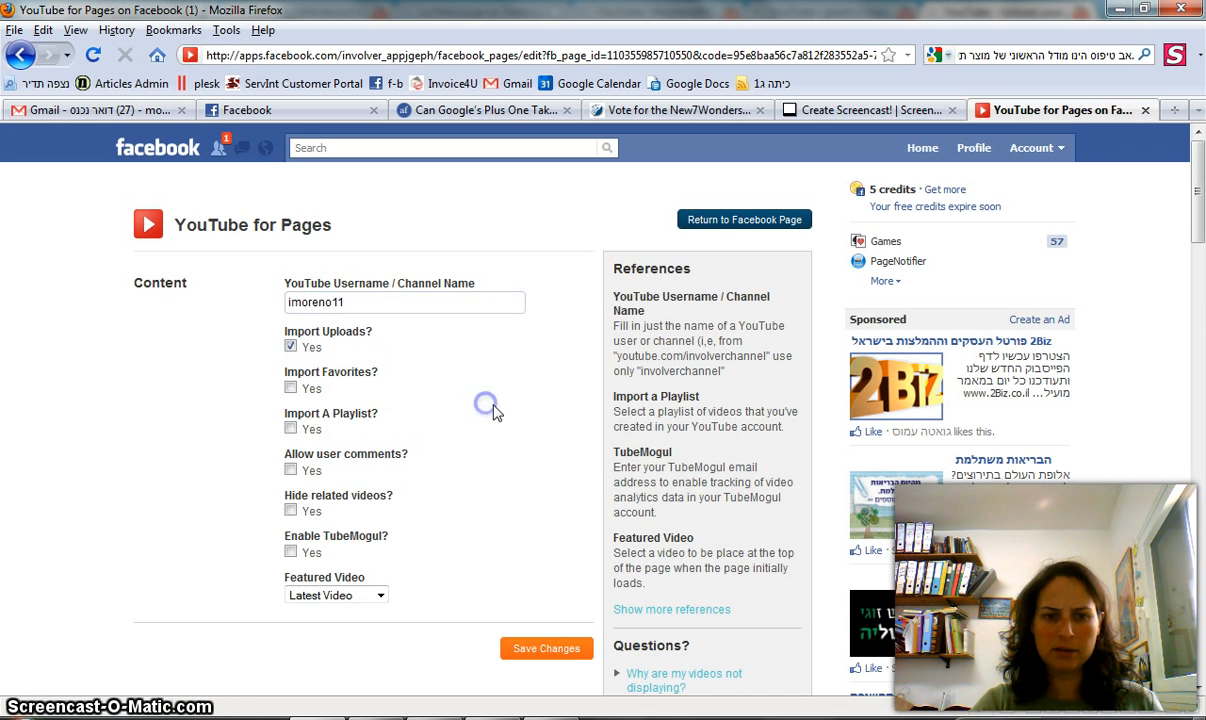
mouse_move(278, 345)
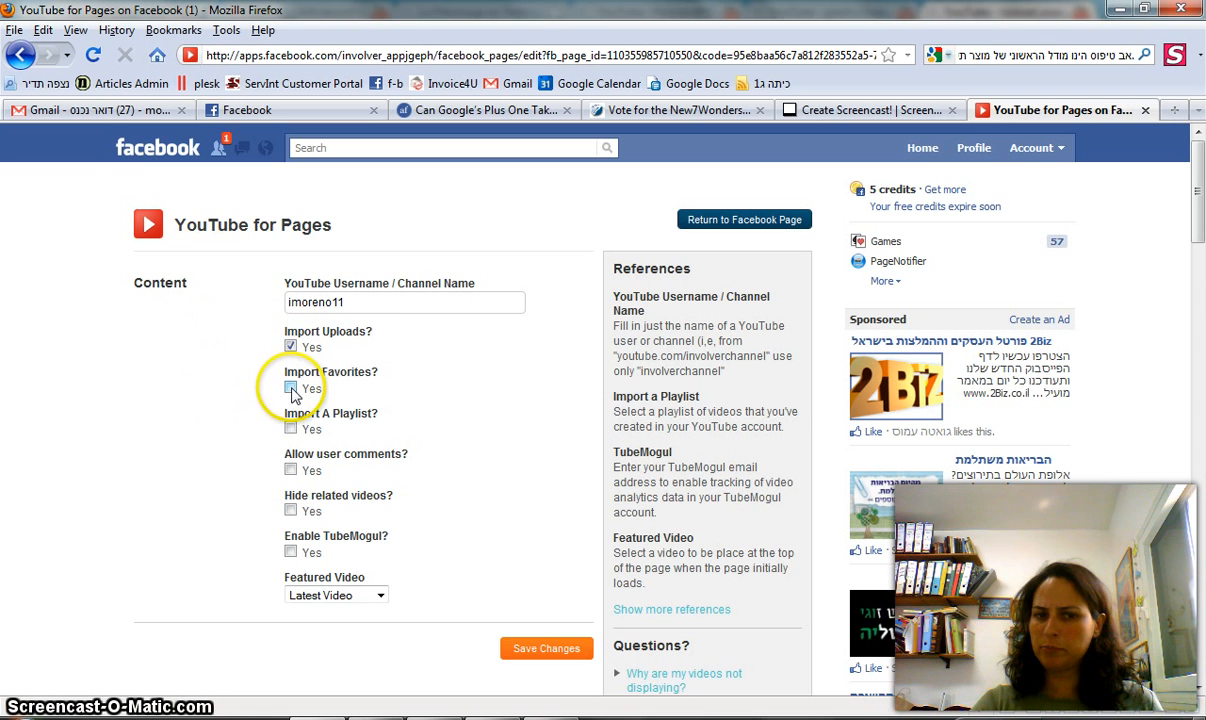
click(290, 388)
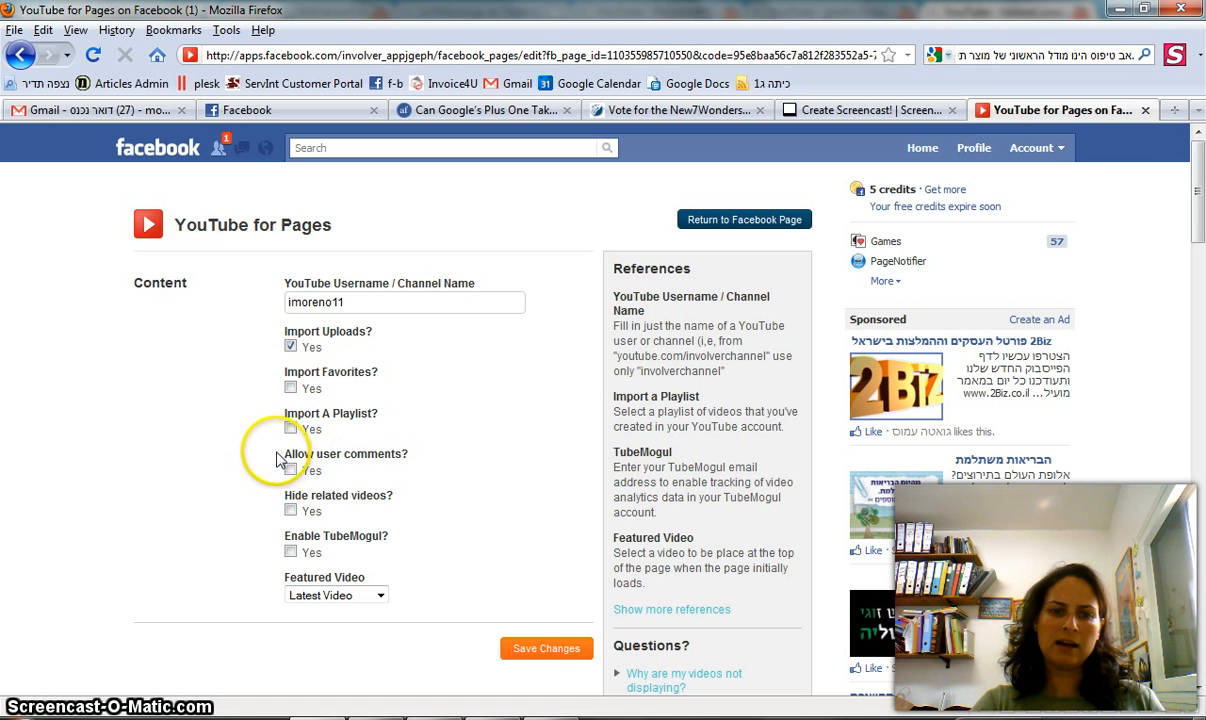
click(291, 511)
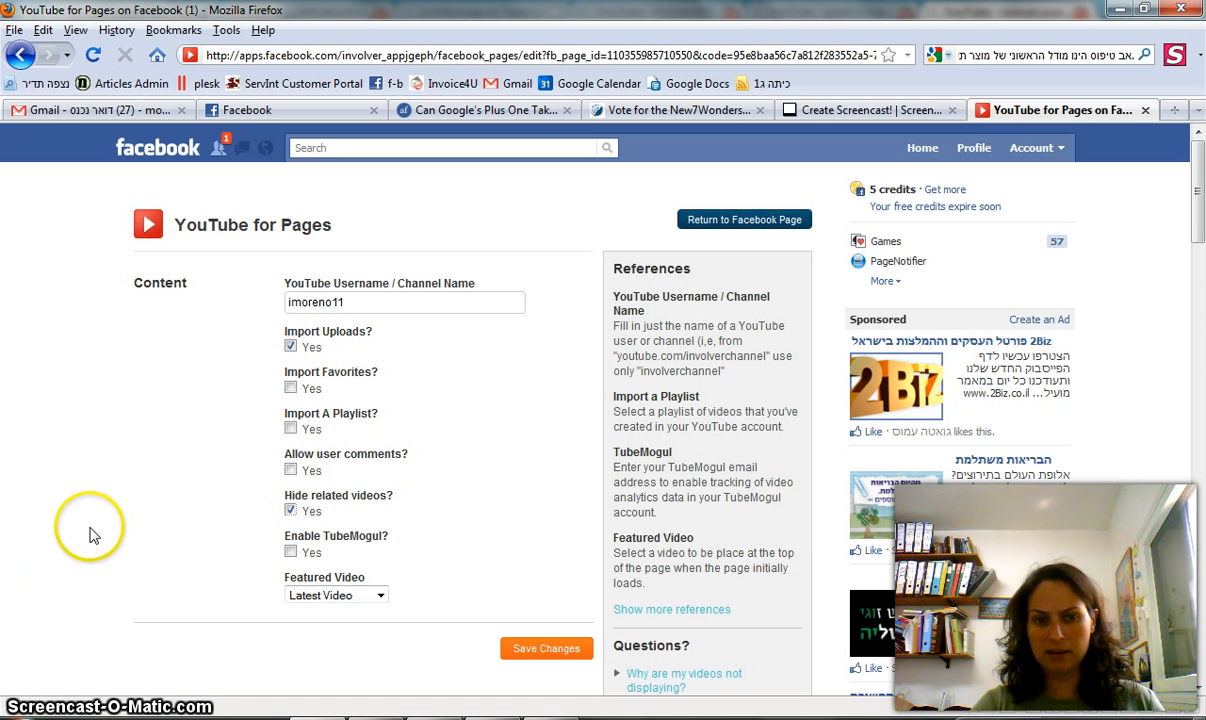
scroll(down, 3)
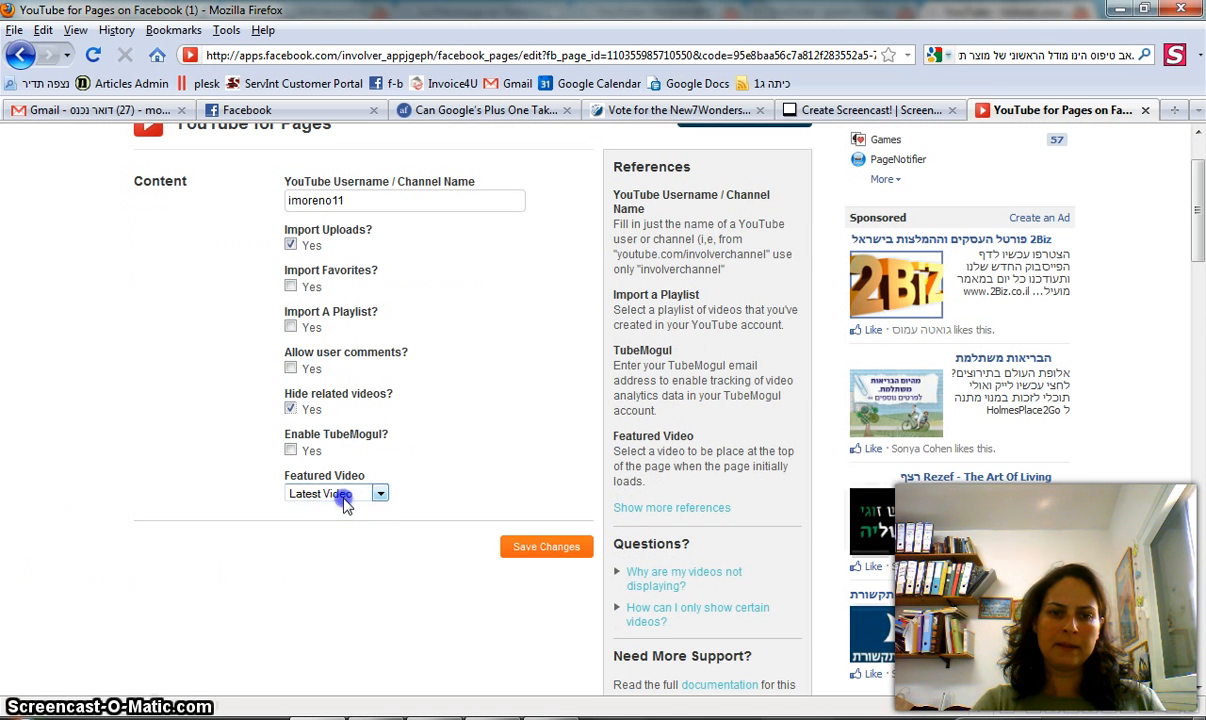
mouse_move(470, 603)
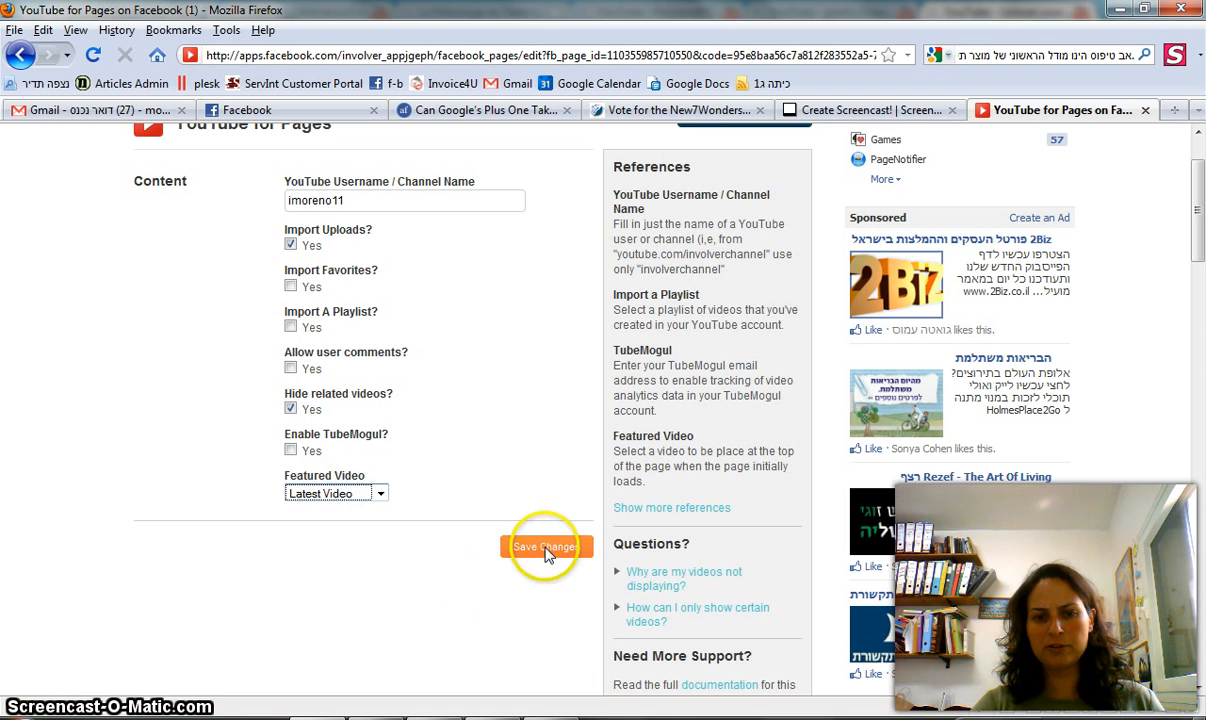
click(545, 546)
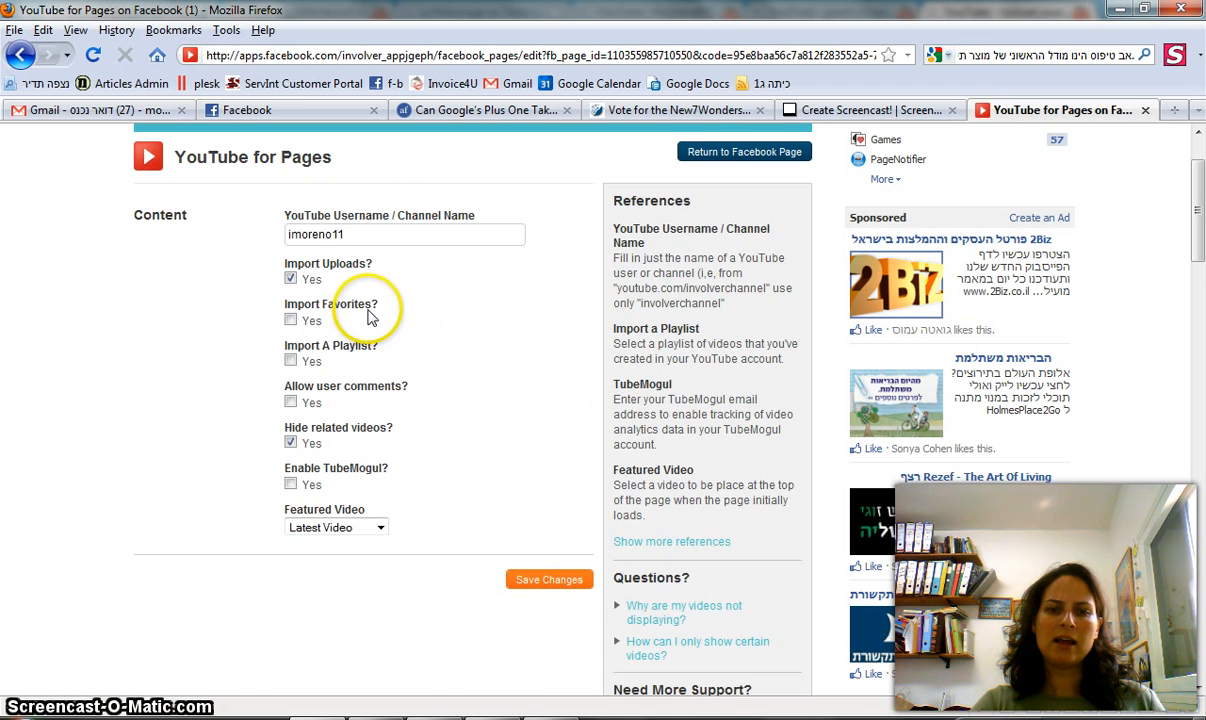
mouse_move(738, 162)
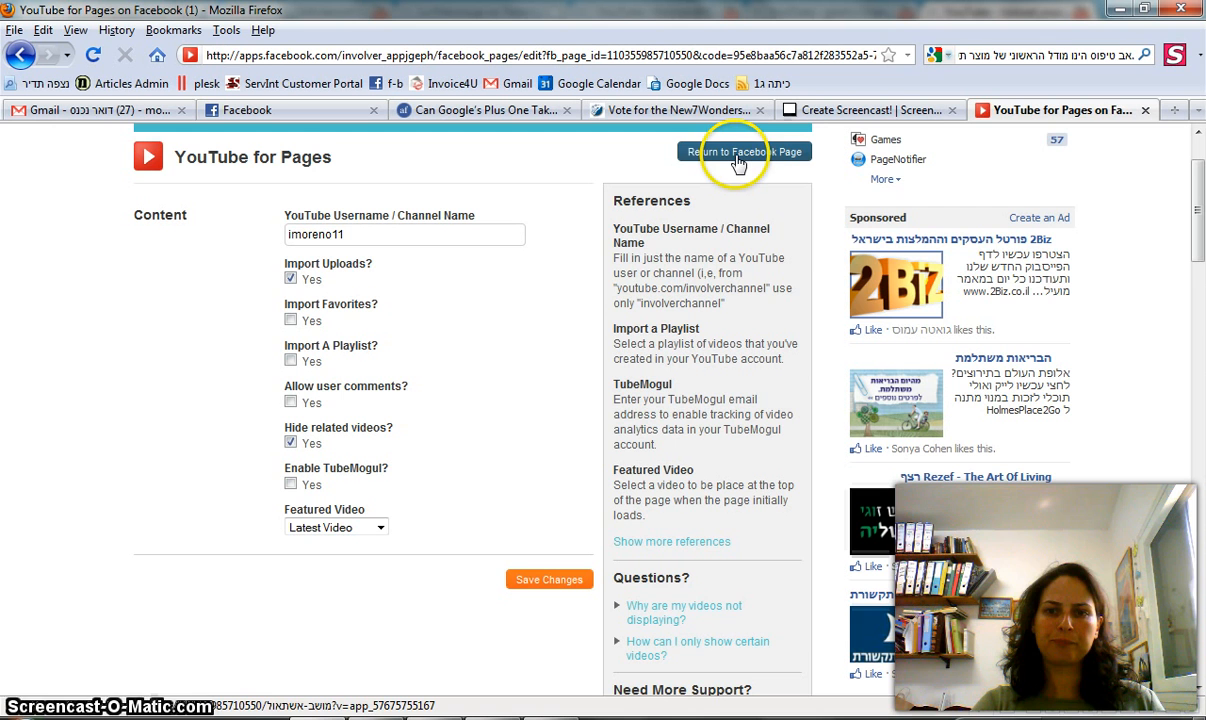
- Return to the Facebook Page to see the new YouTube tab
click(742, 151)
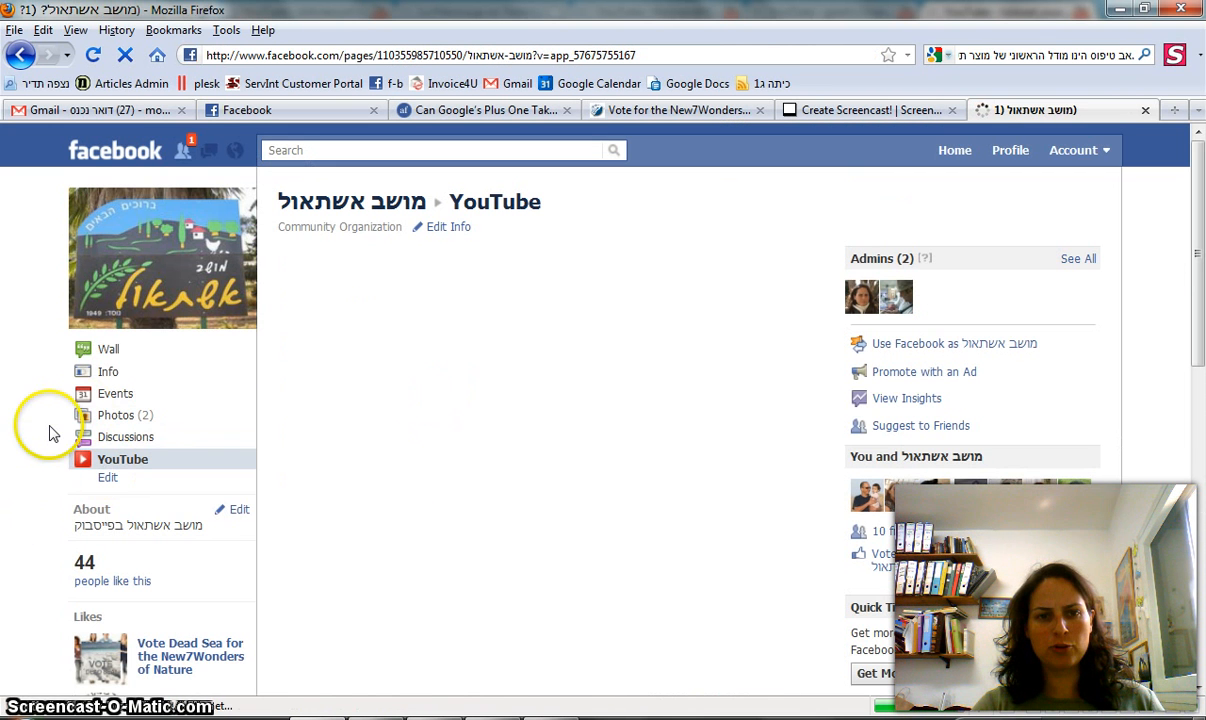
mouse_move(388, 402)
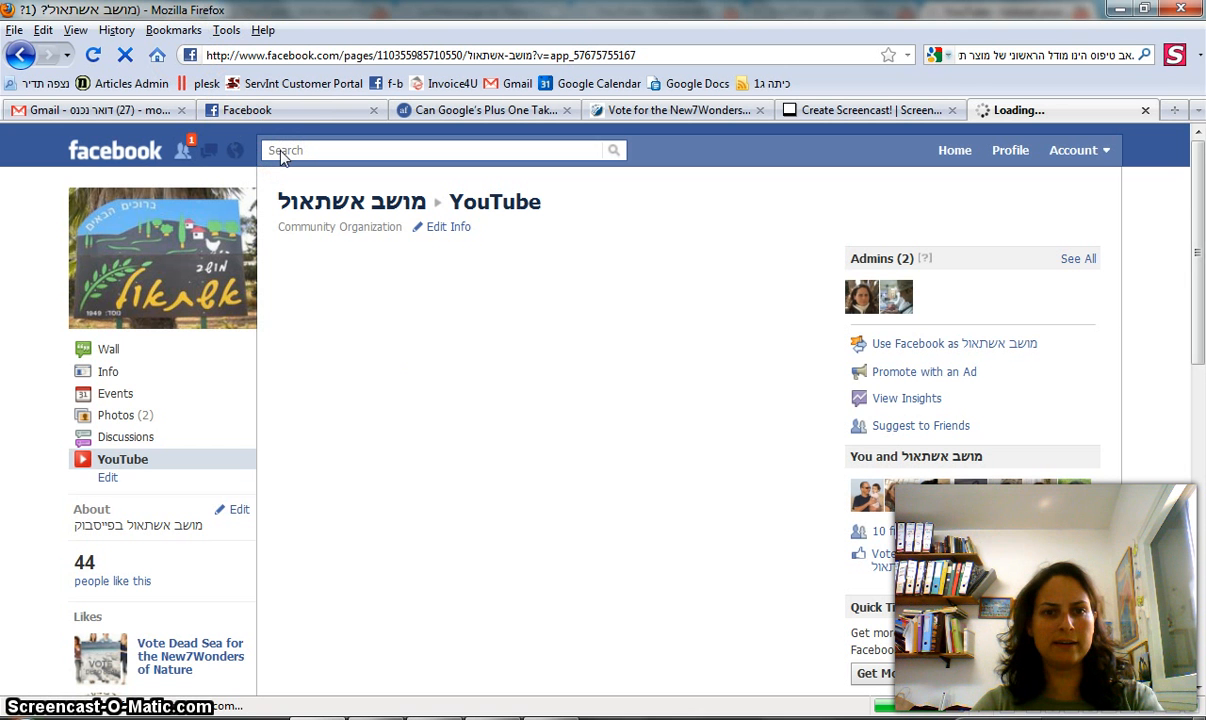
mouse_move(1032, 172)
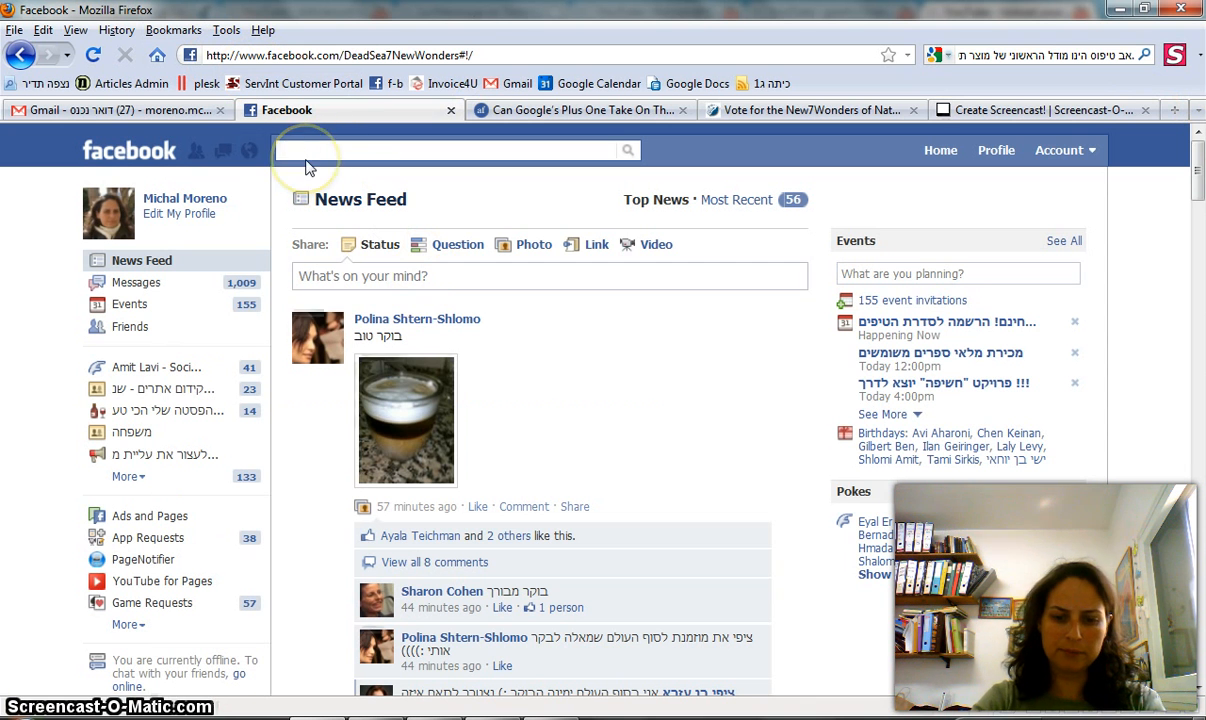
- Search 'vote' and browse the Vote Dead Sea page's YouTube tab videos
text(vote)
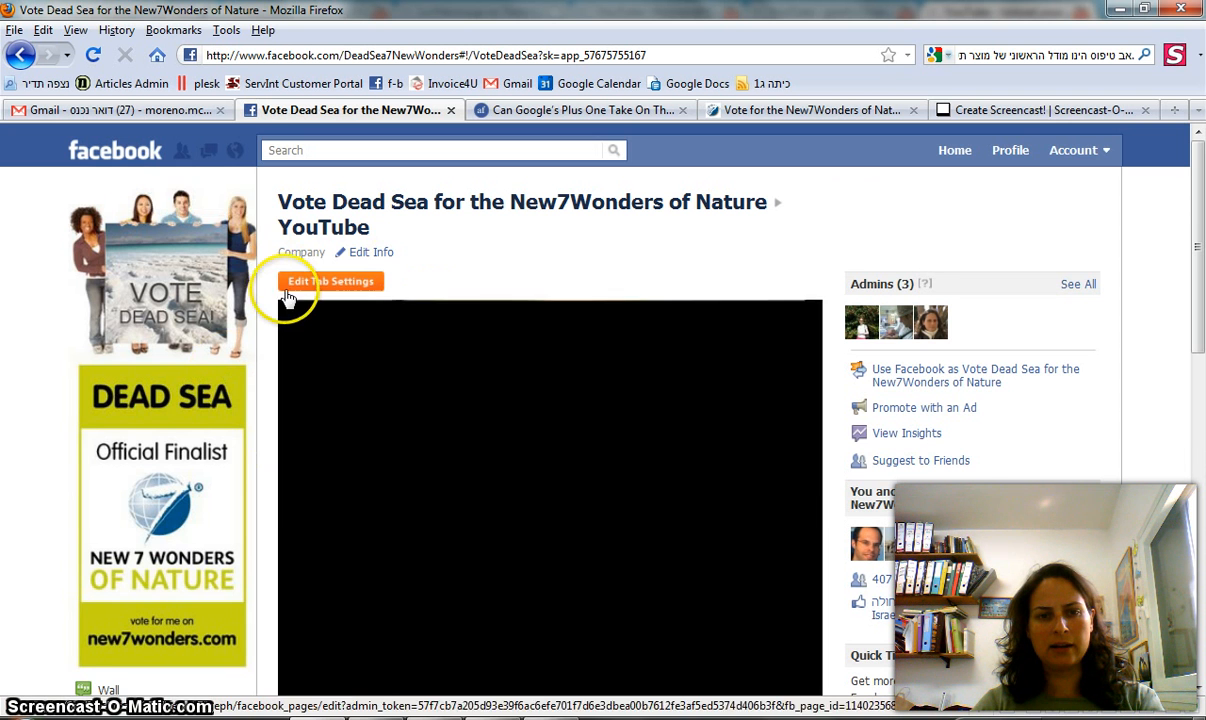
scroll(down, 3)
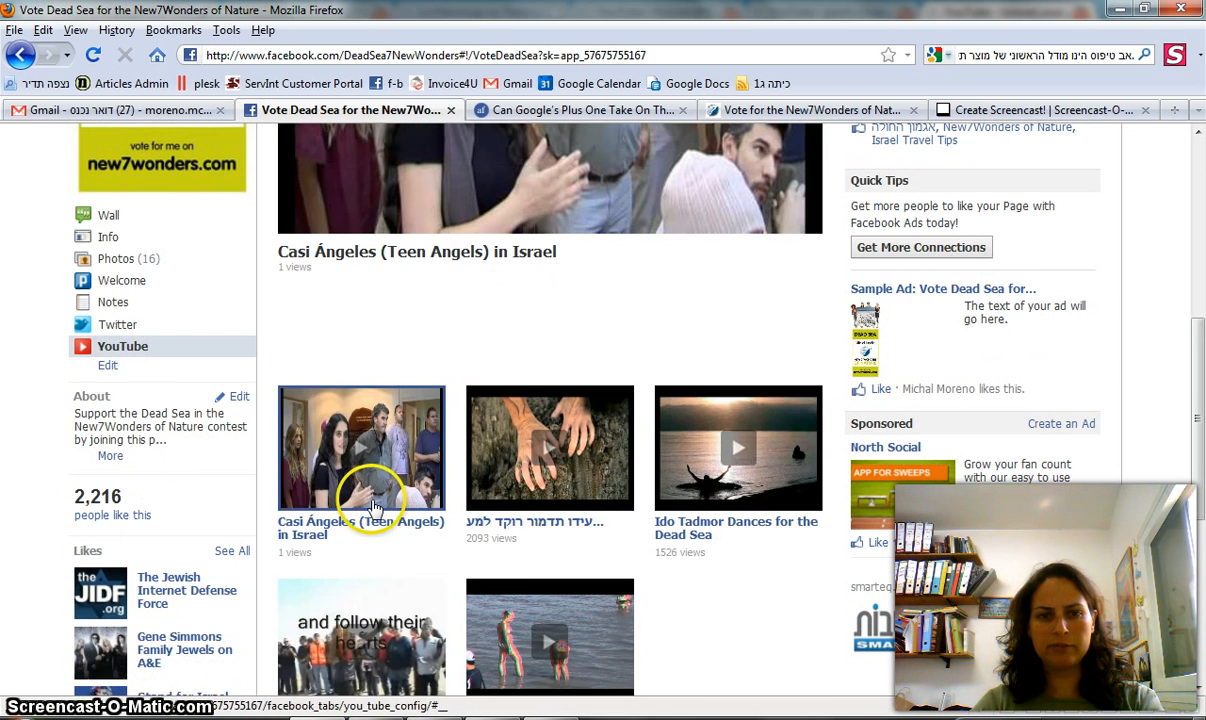
scroll(up, 3)
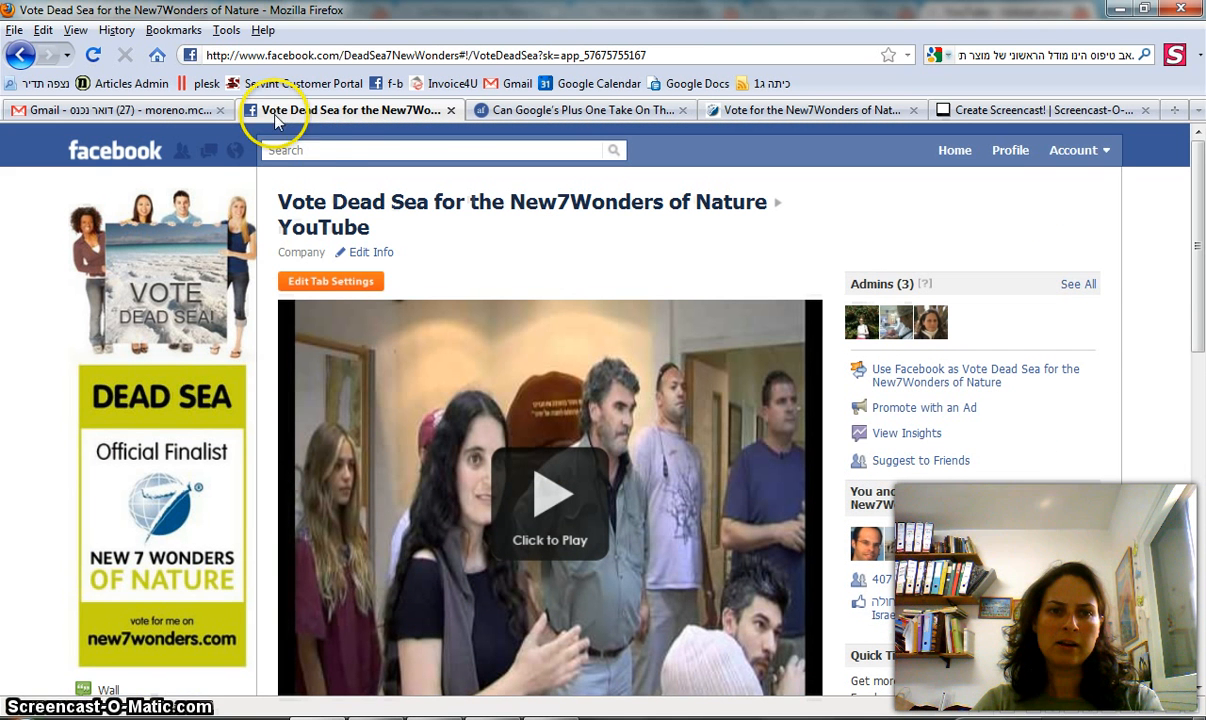
click(440, 150)
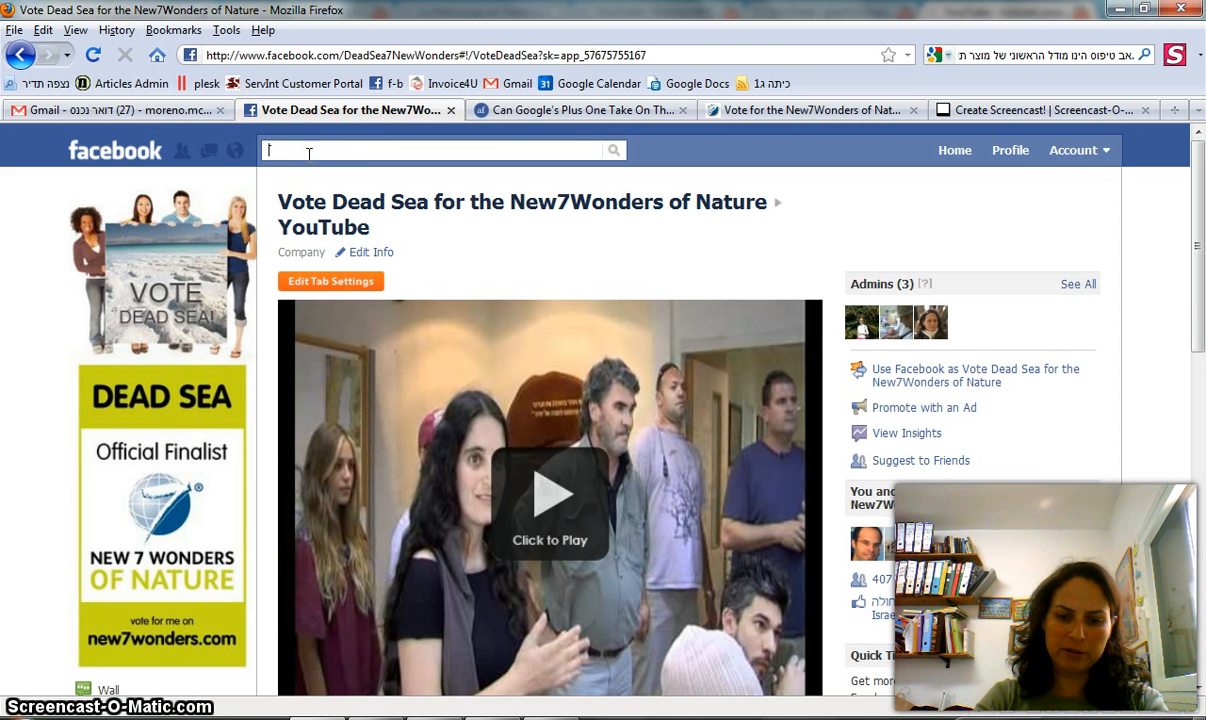
- Search 'holy', open Holy Land Pilgrimage, and view its YouTube tab
text(holy)
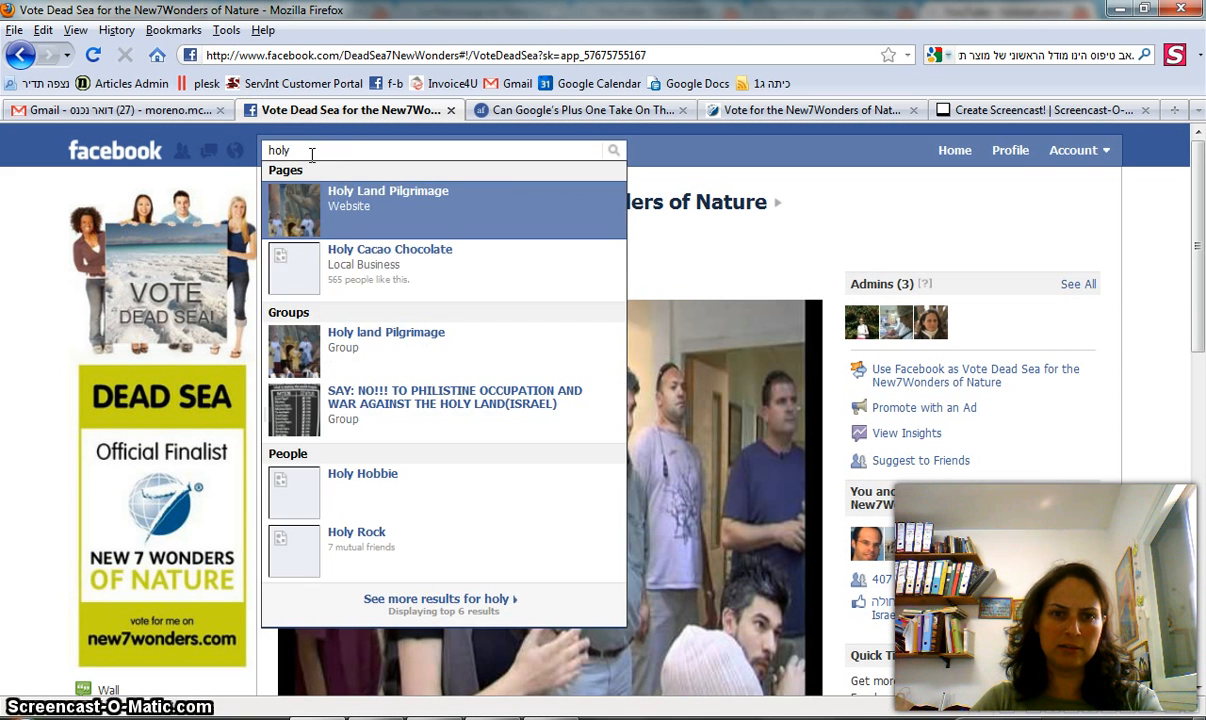
click(388, 198)
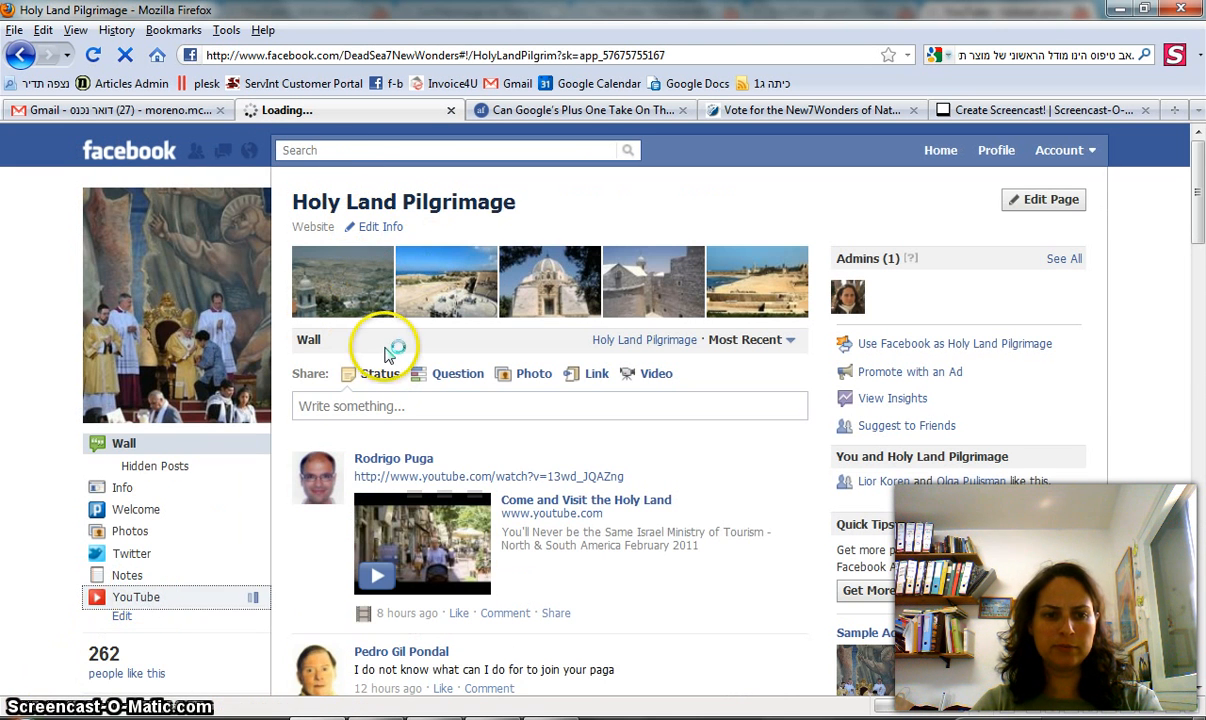
click(135, 597)
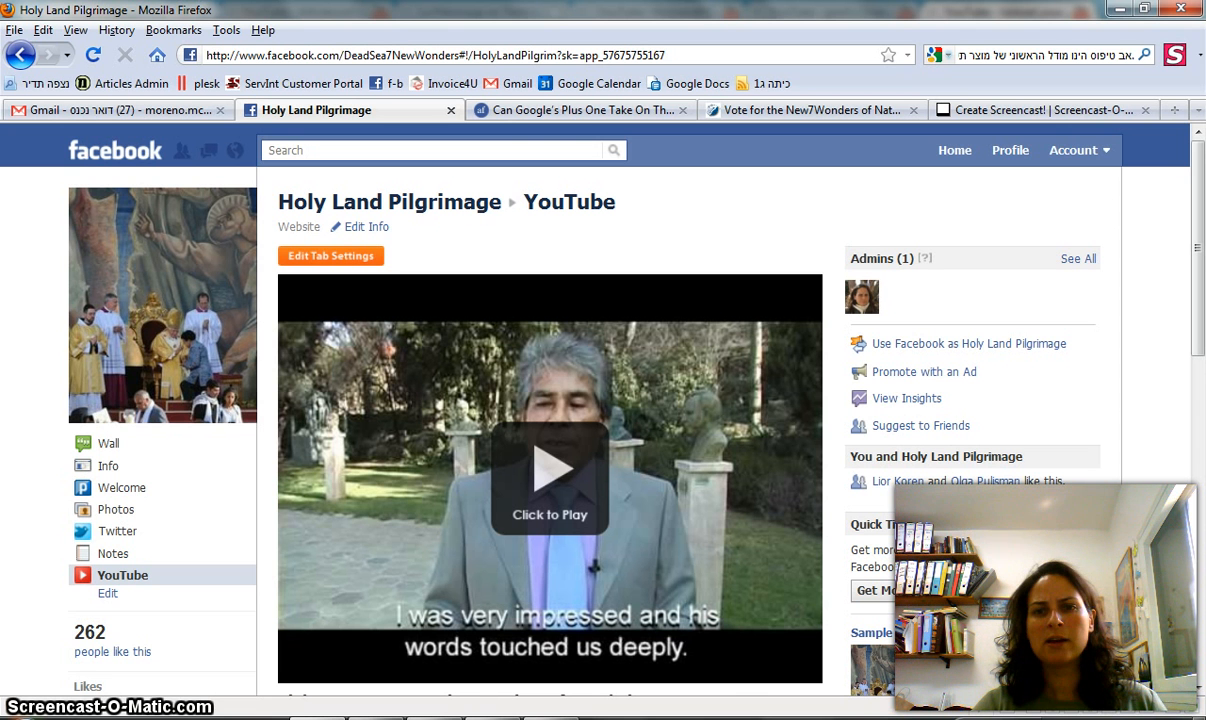
mouse_move(645, 100)
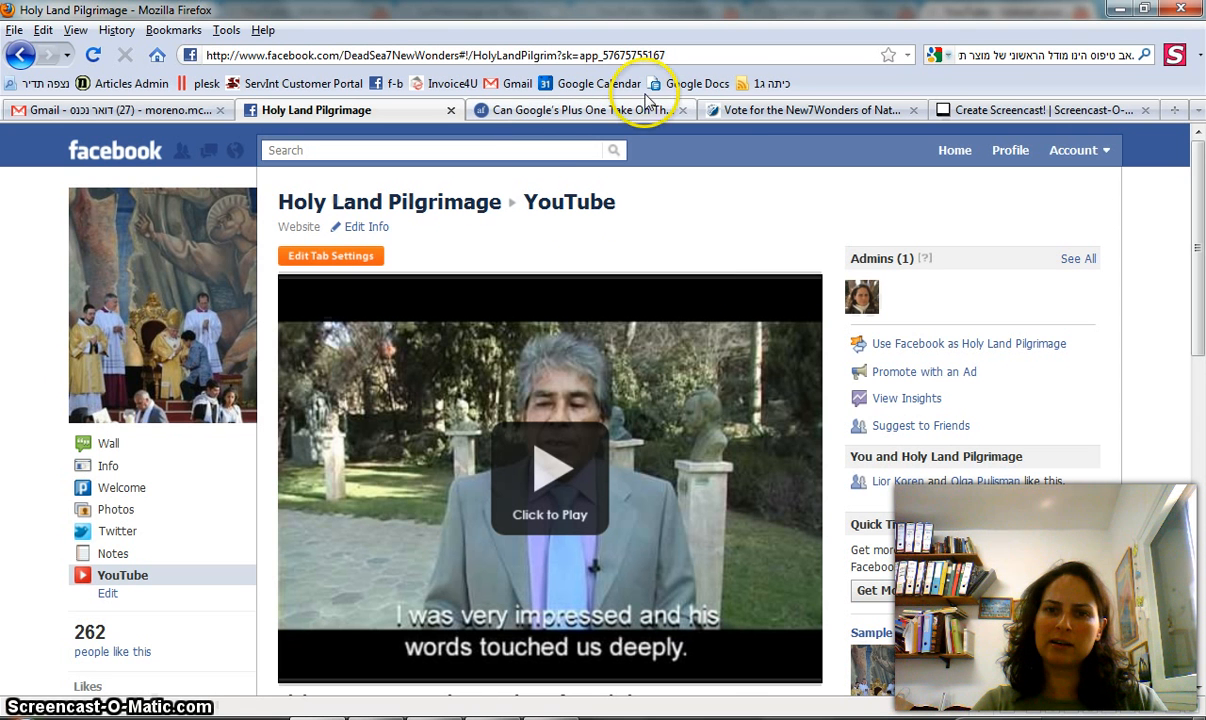
click(810, 110)
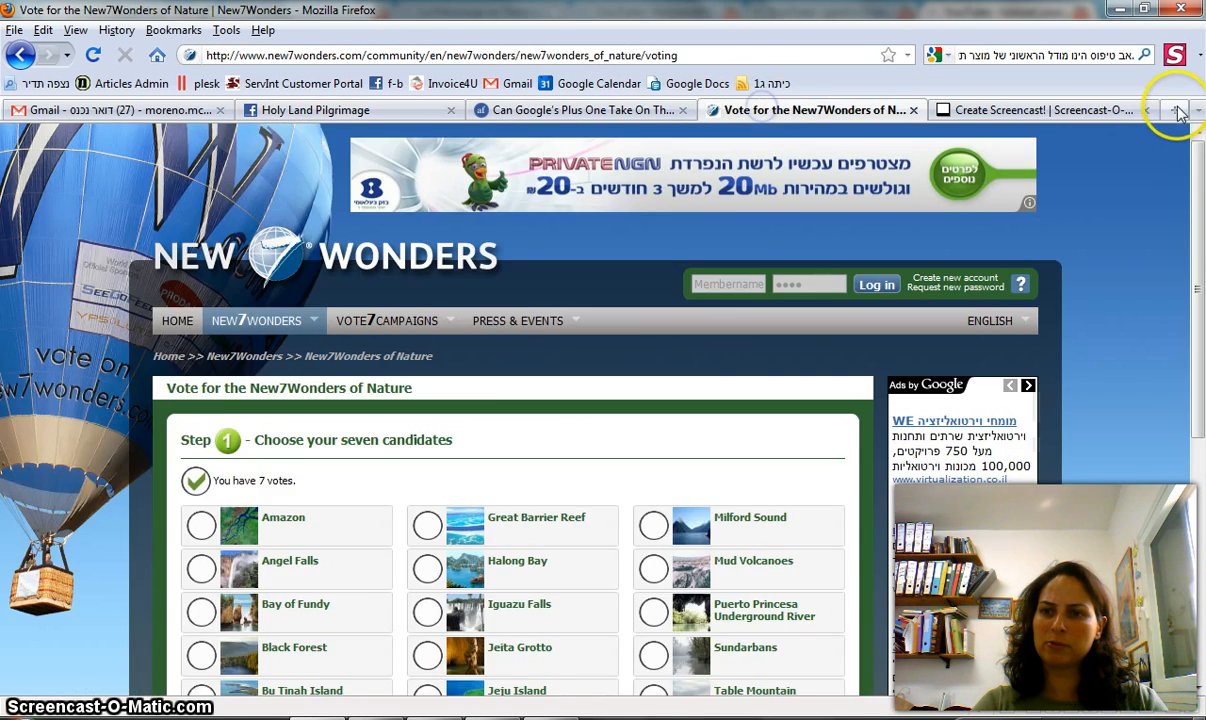
- Reopen involver.com's Applications list and scroll down to YouTube Channel
text(involver.com/)
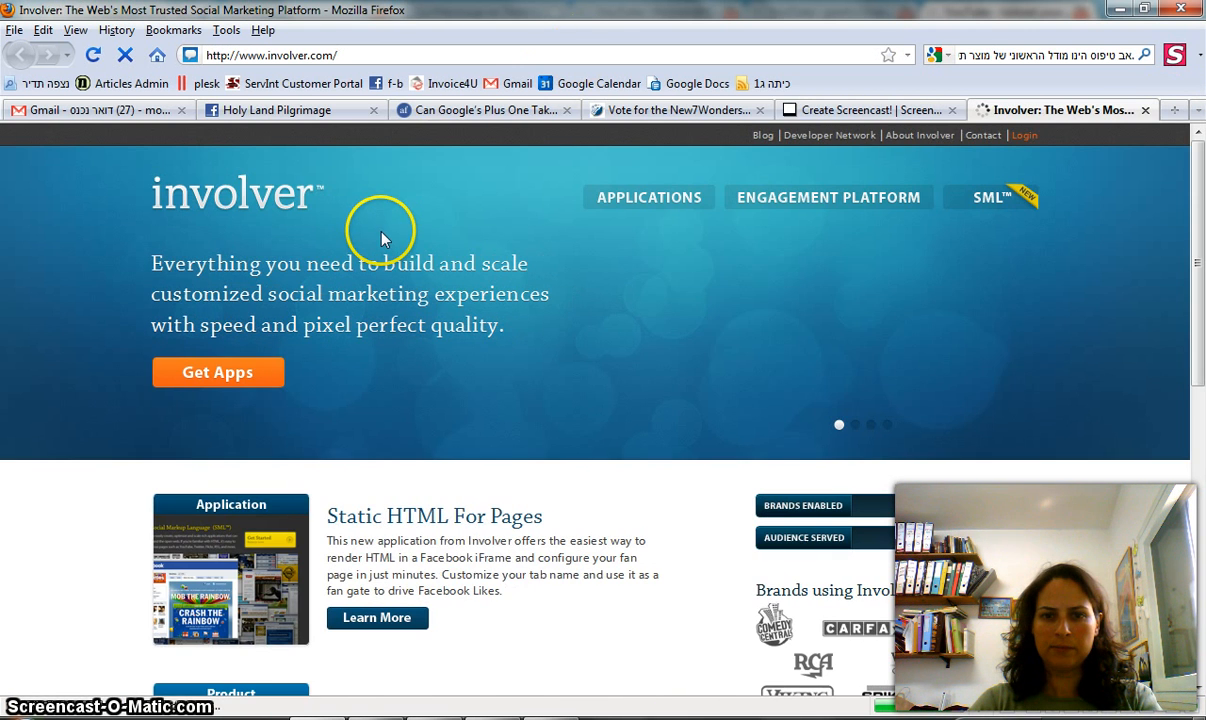
click(217, 372)
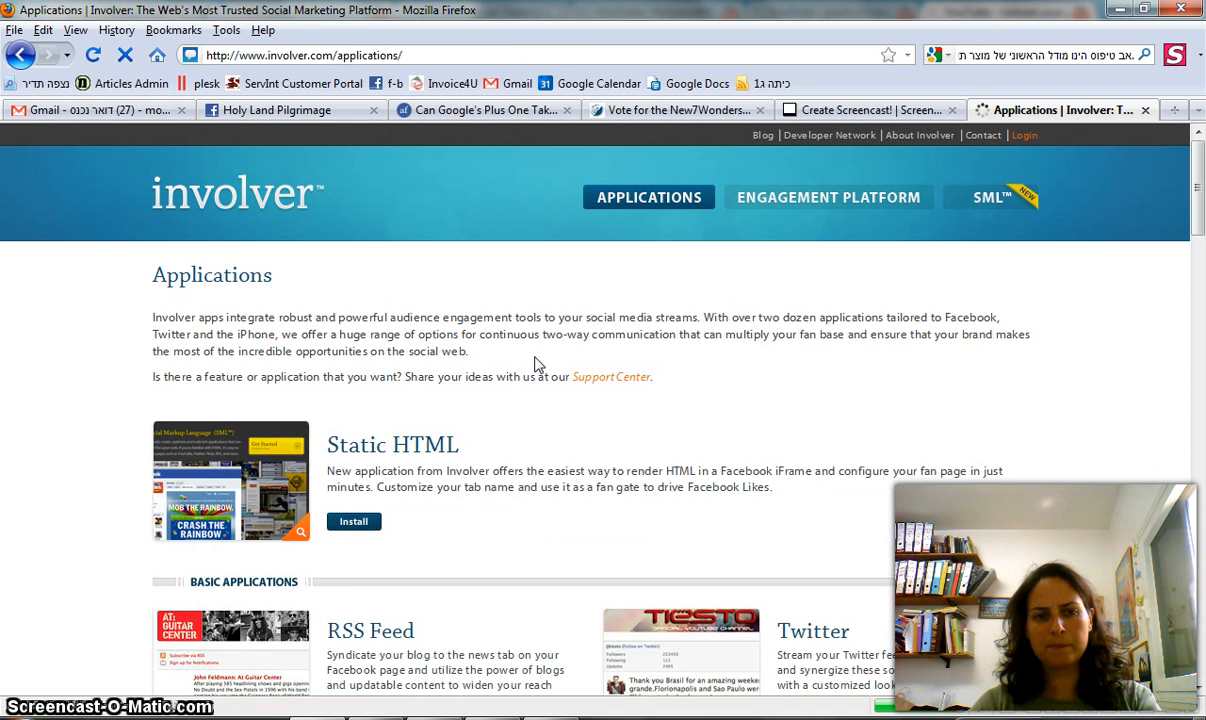
scroll(down, 3)
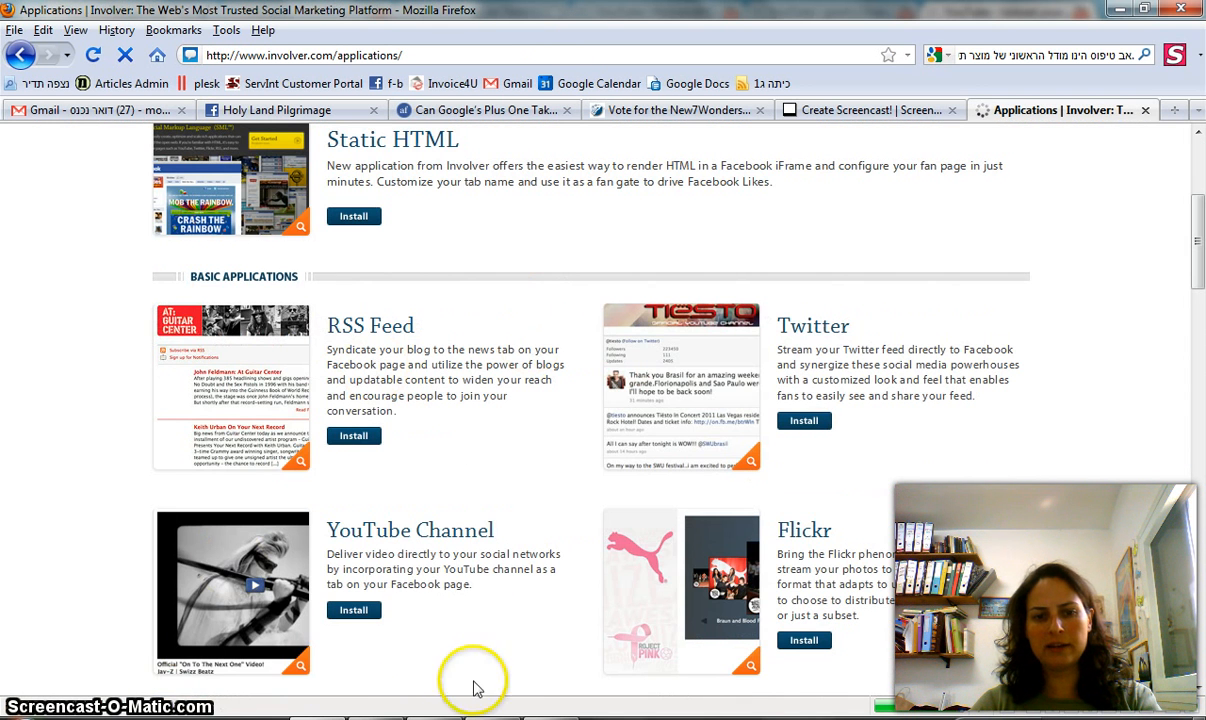